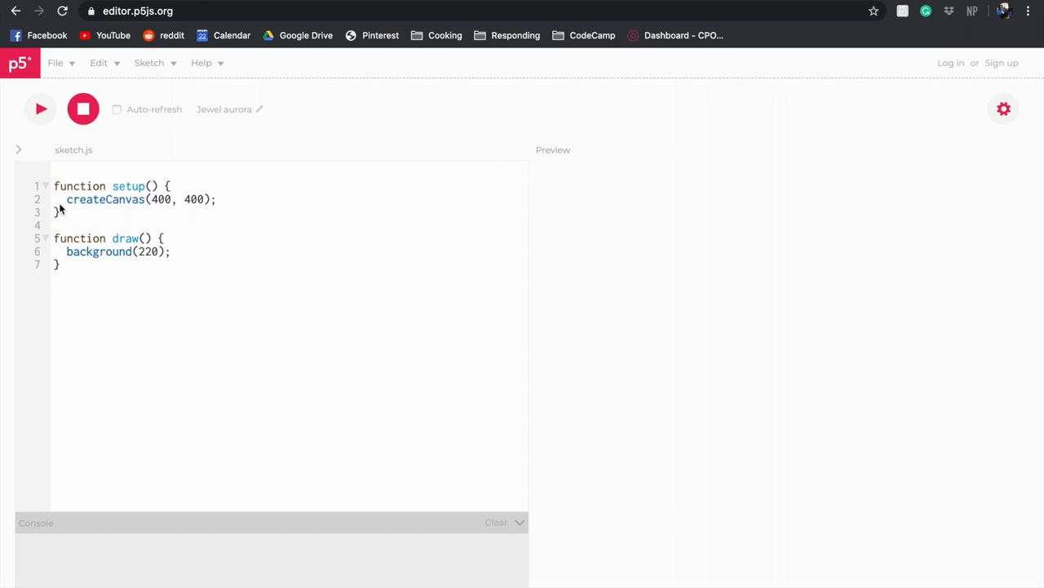
mouse_move(56, 185)
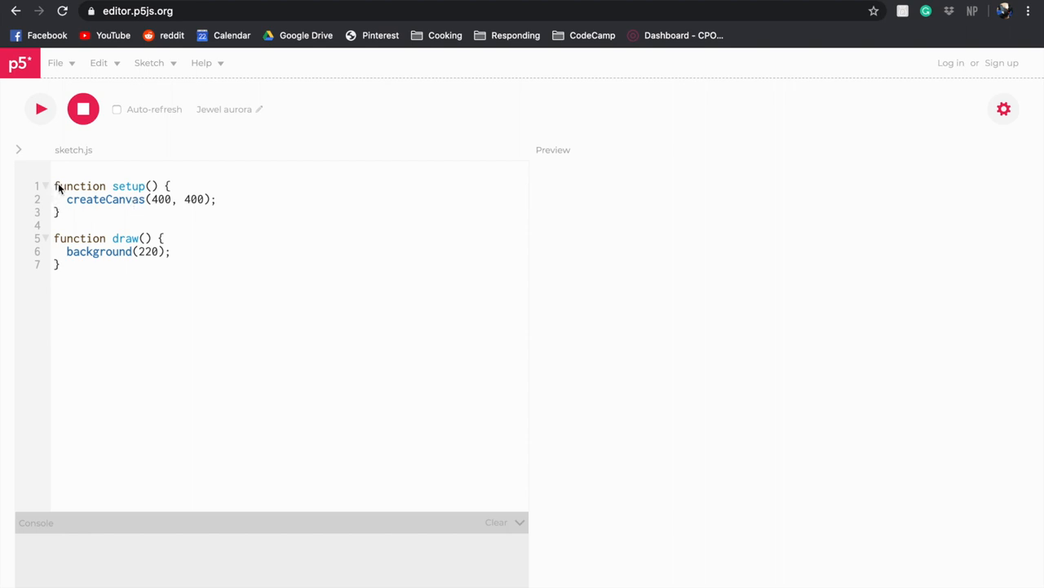
mouse_move(65, 205)
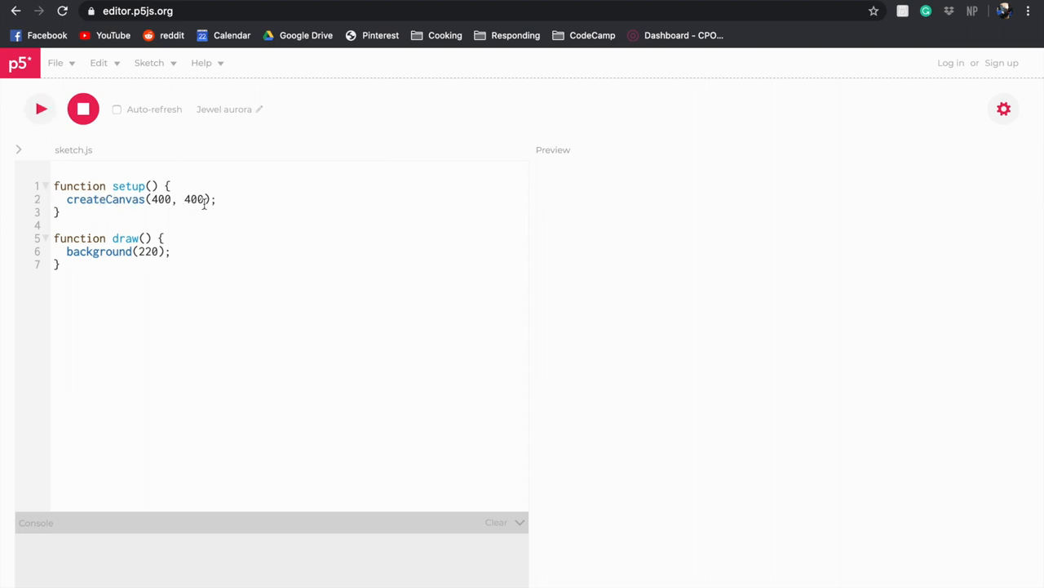
mouse_move(69, 291)
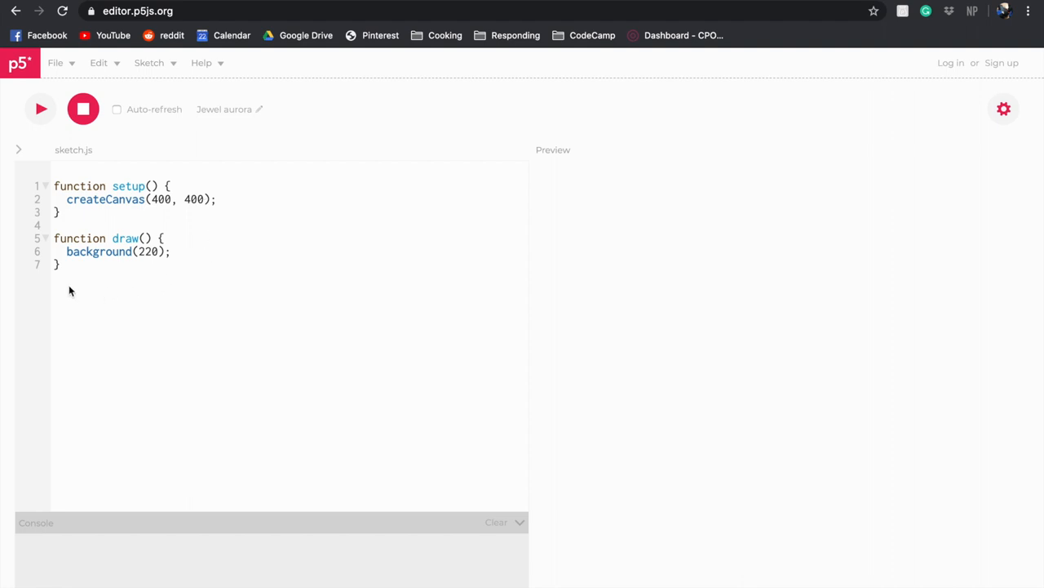
mouse_move(50, 296)
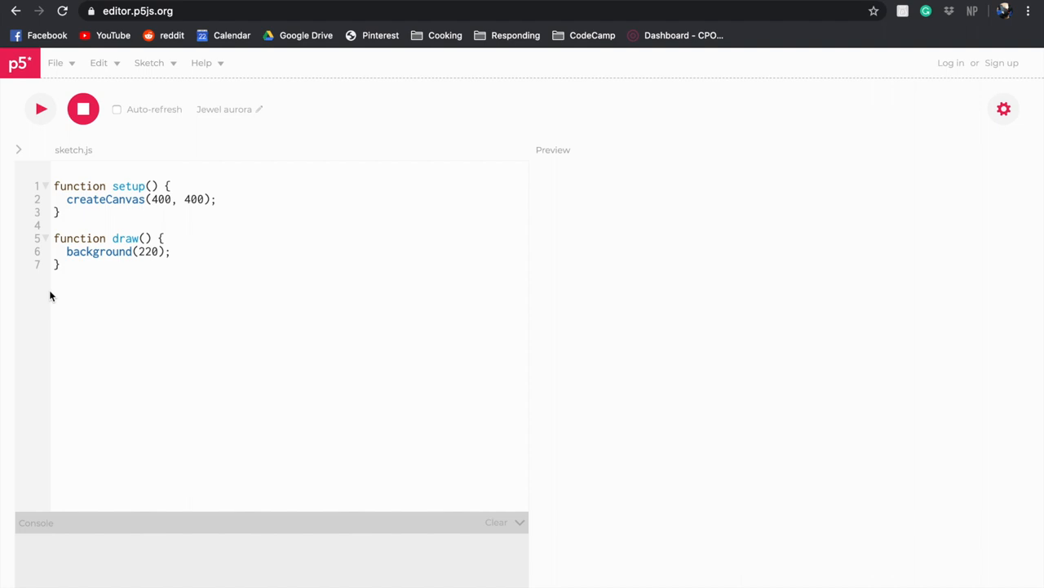
mouse_move(70, 118)
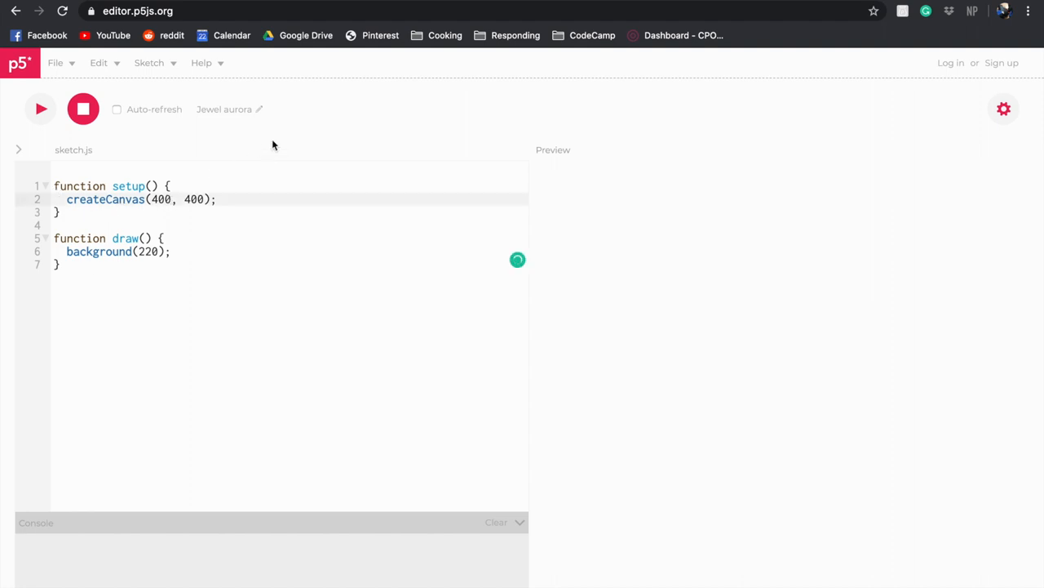
Step: Rewrite line 2 as createCanvas(600, 600, WEBGL); for a 600×600 WEBGL canvas
type("600")
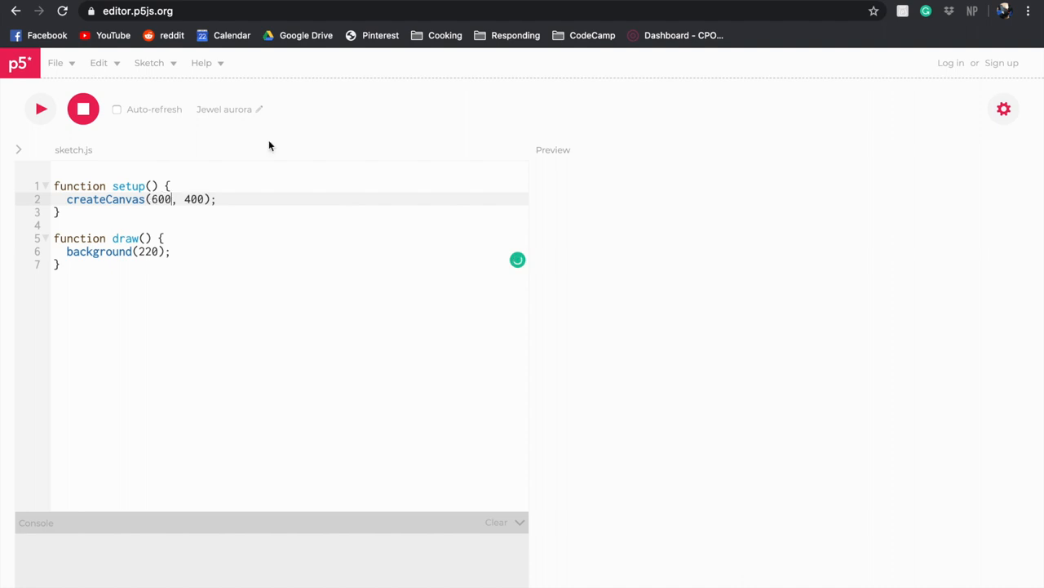
key("Backspace")
type("6")
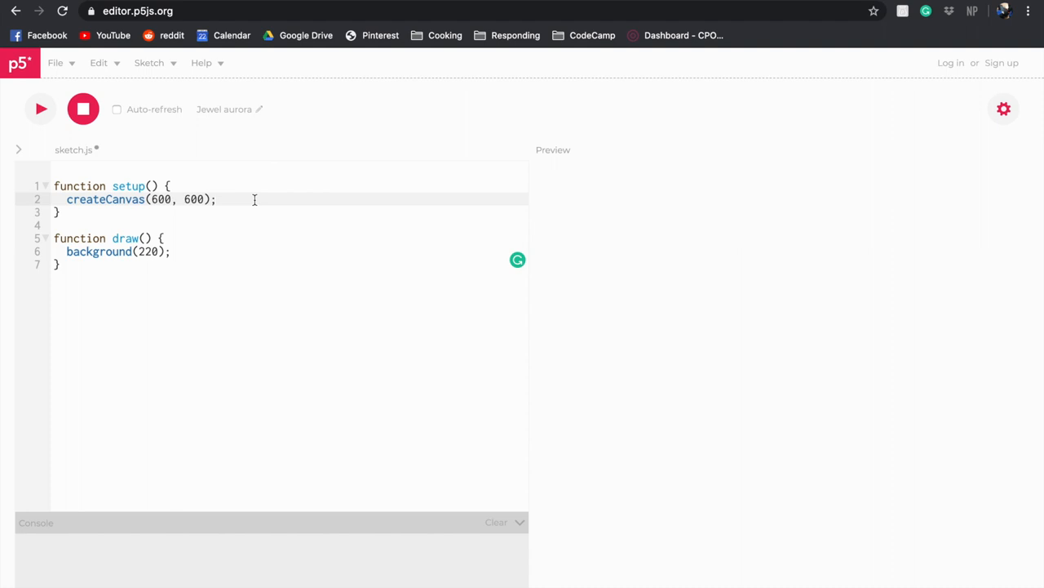
key("Backspace")
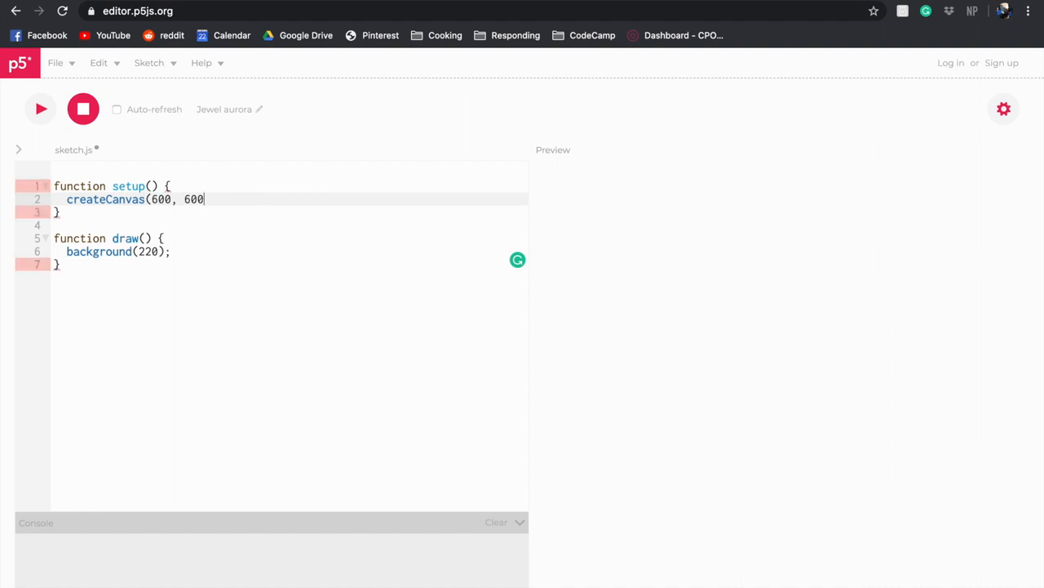
type(",")
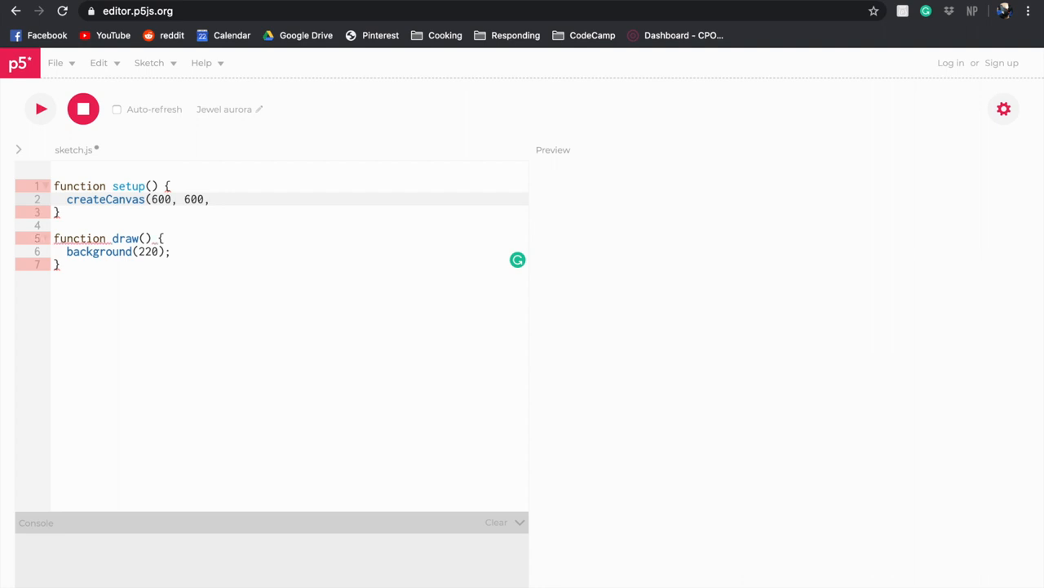
type("WEB")
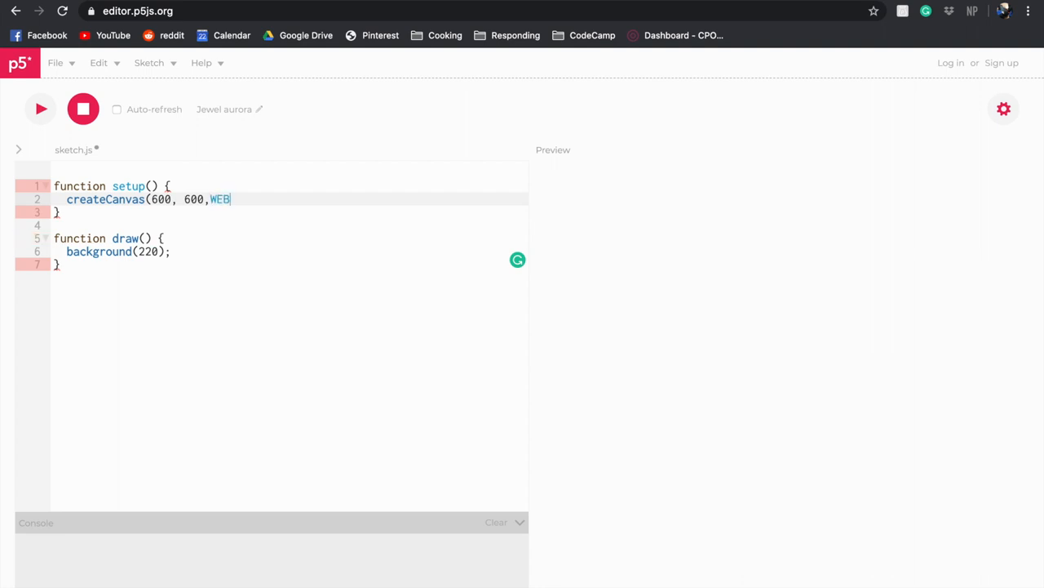
type("GL")
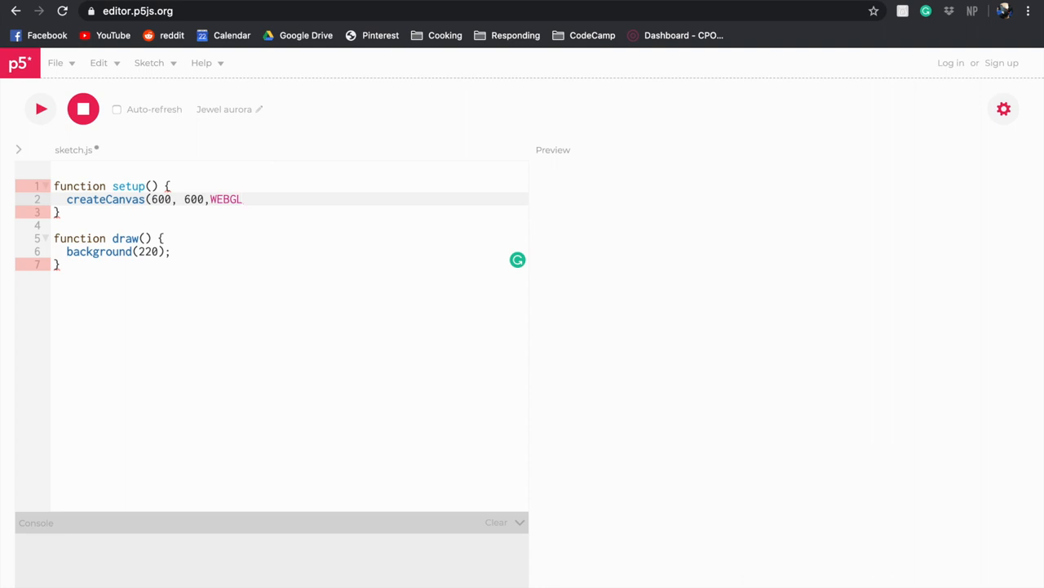
type(");")
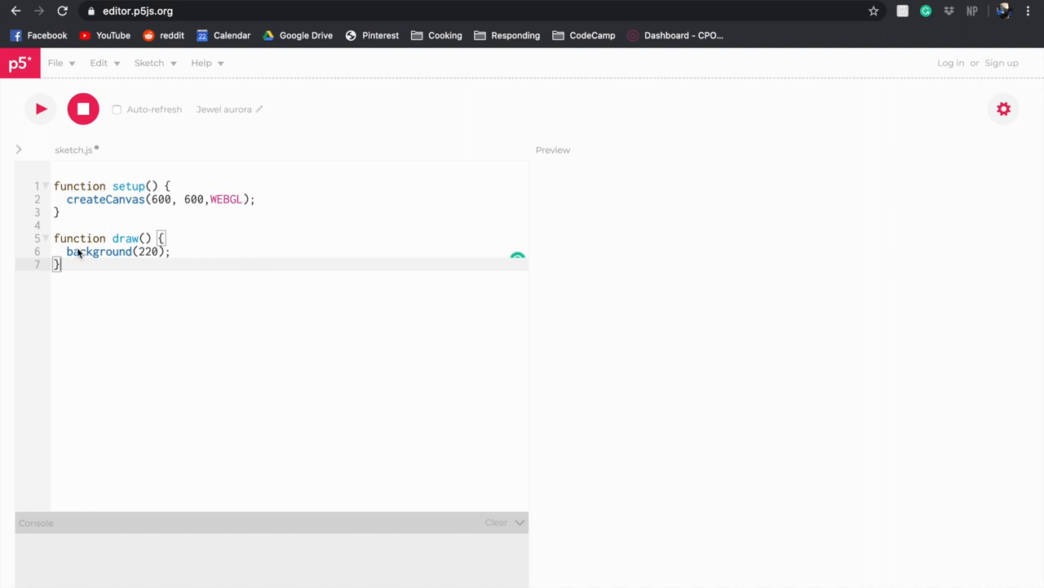
mouse_move(767, 284)
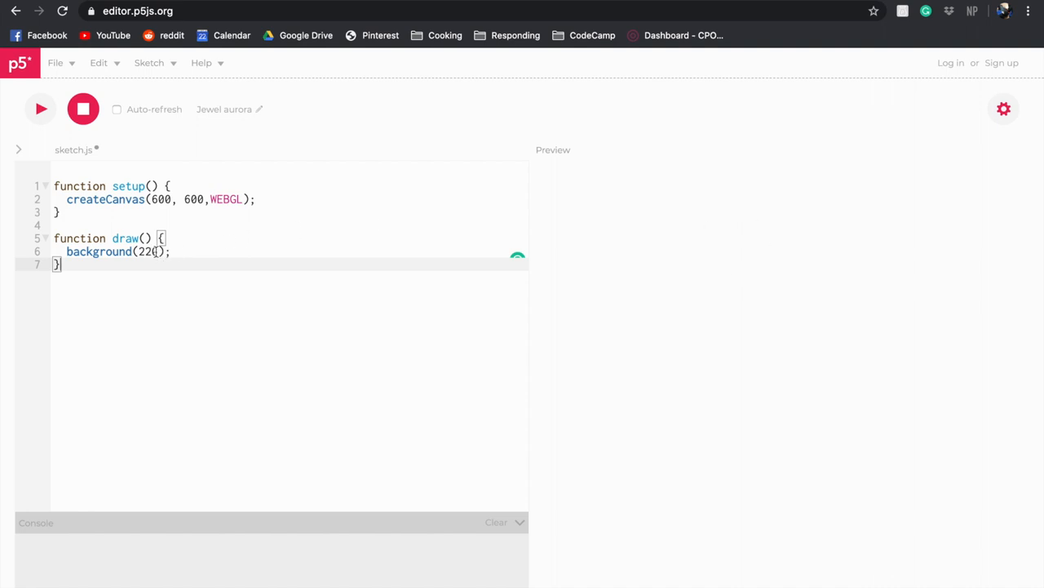
Step: Change background(220) to background(0) and run the sketch to show the black canvas
key("Backspace")
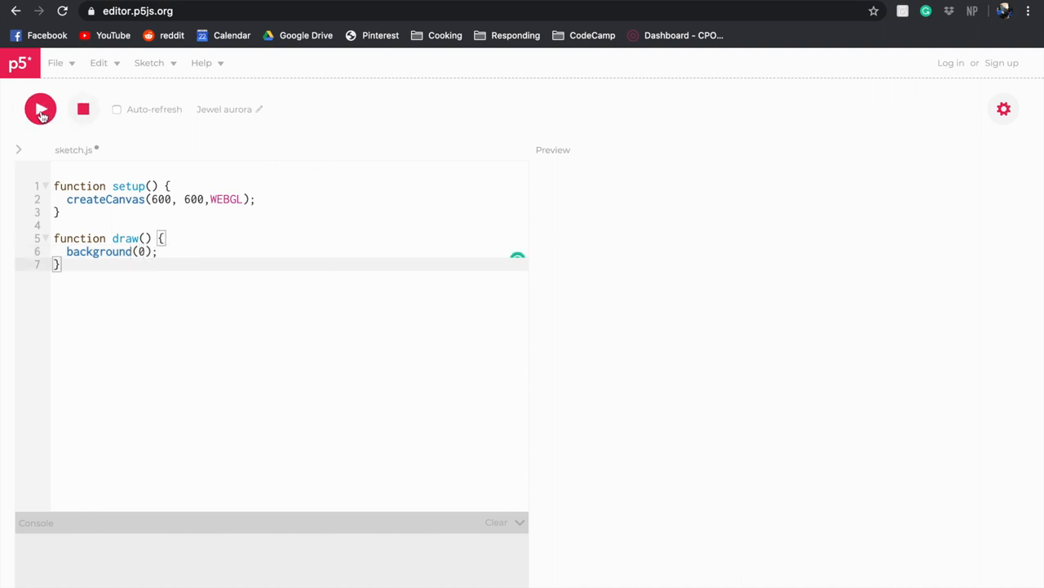
left_click(40, 109)
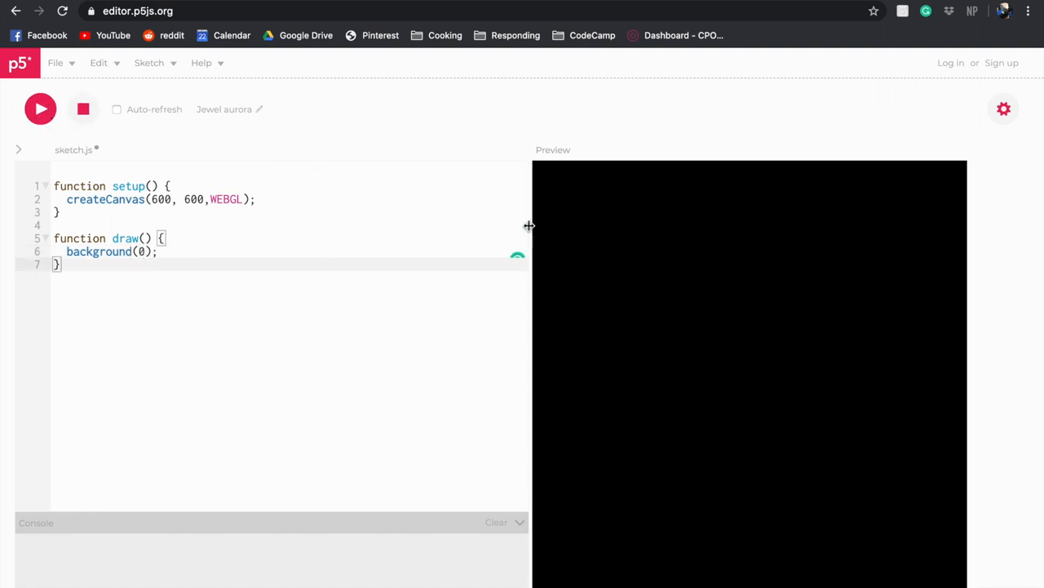
mouse_move(481, 300)
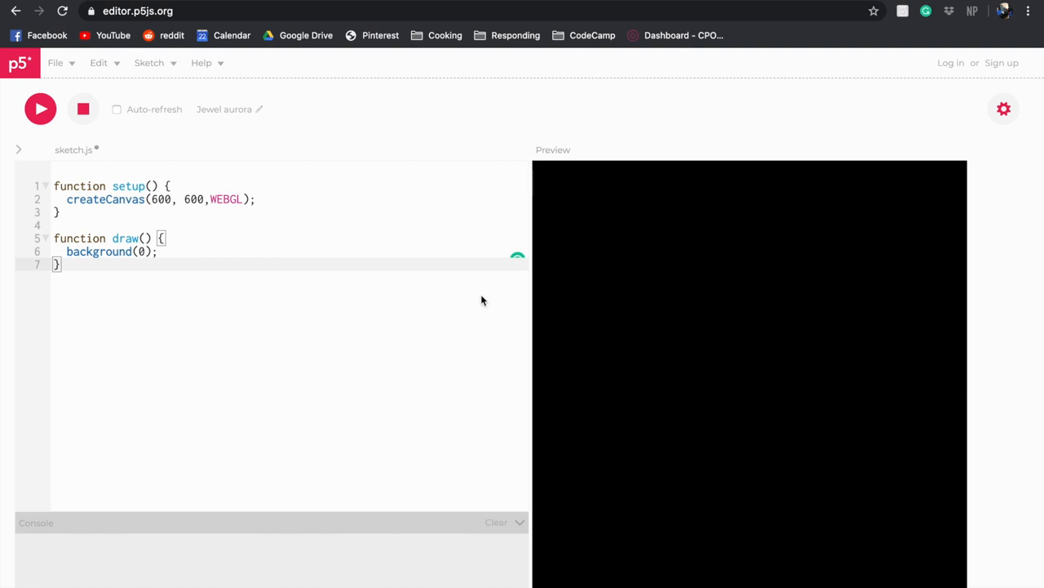
mouse_move(138, 246)
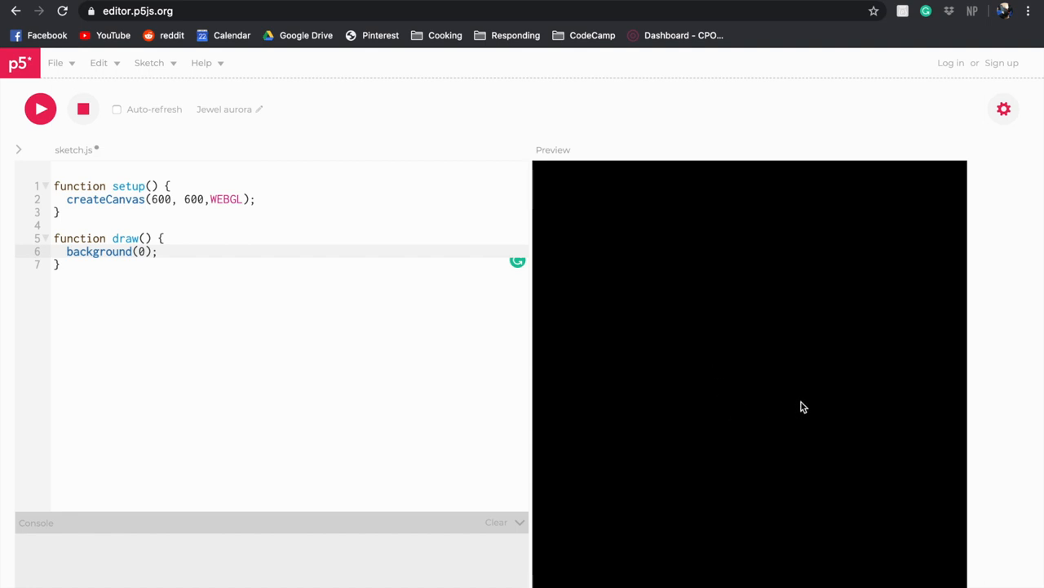
mouse_move(743, 380)
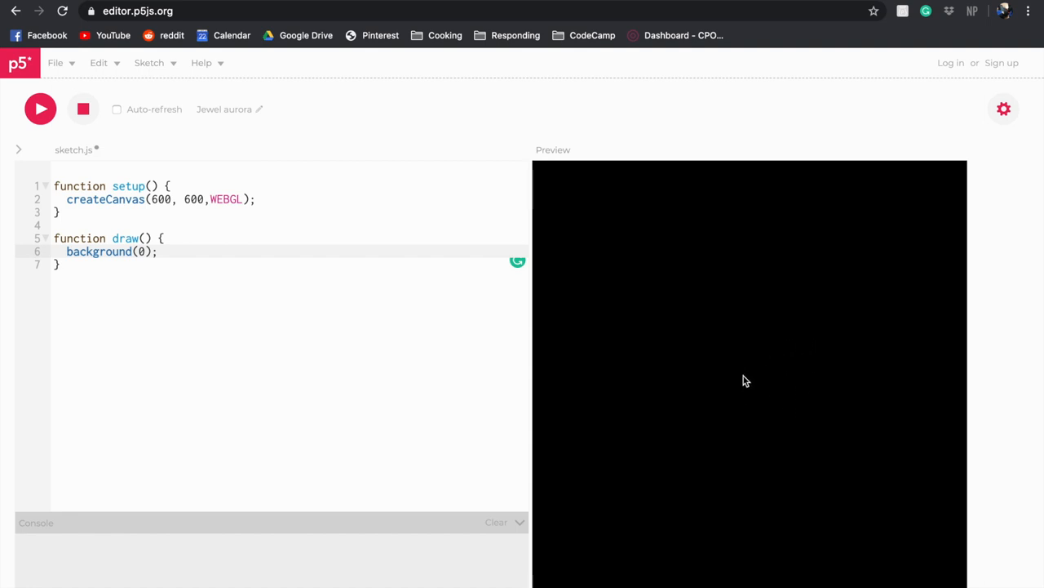
mouse_move(754, 194)
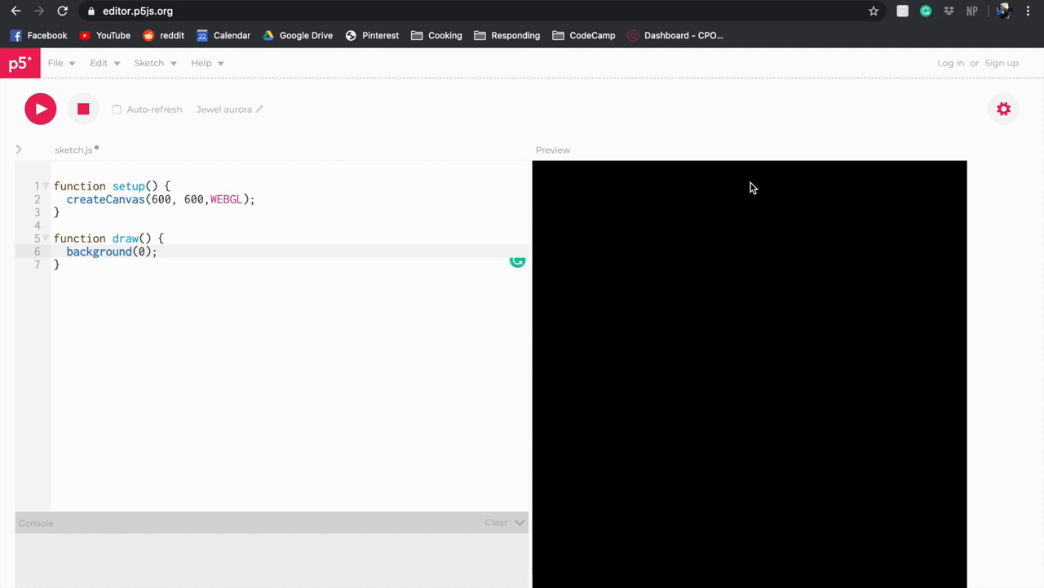
mouse_move(571, 389)
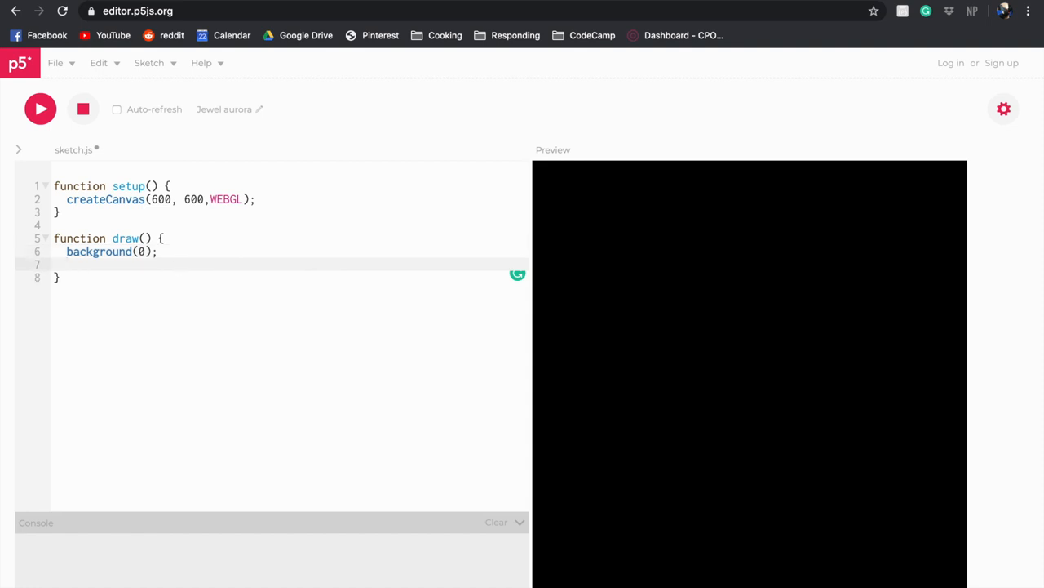
Step: Add push(); and pop(); lines after background(0); in draw()
type("p")
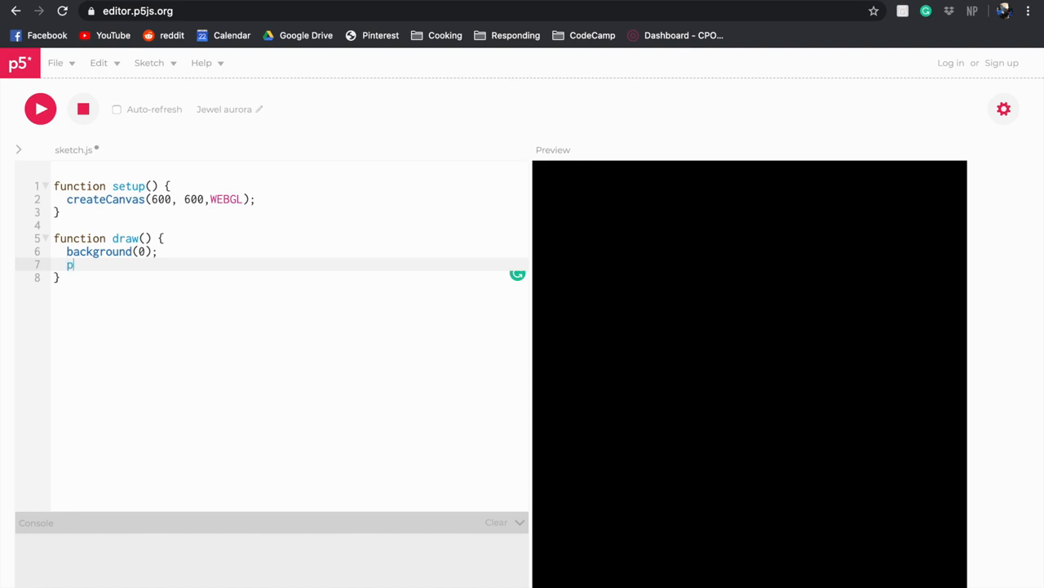
type("ush();")
type("pop")
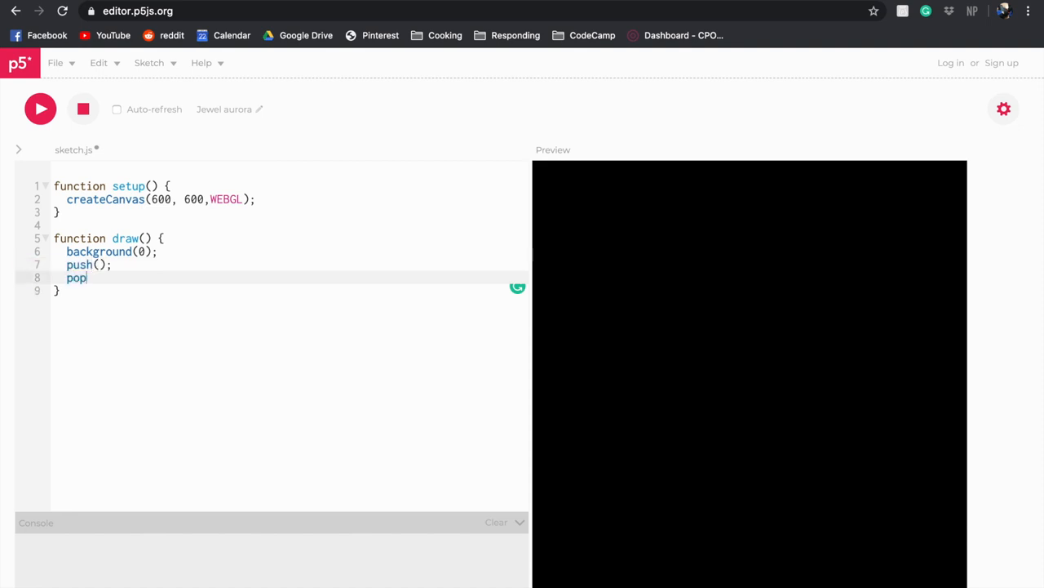
type("()")
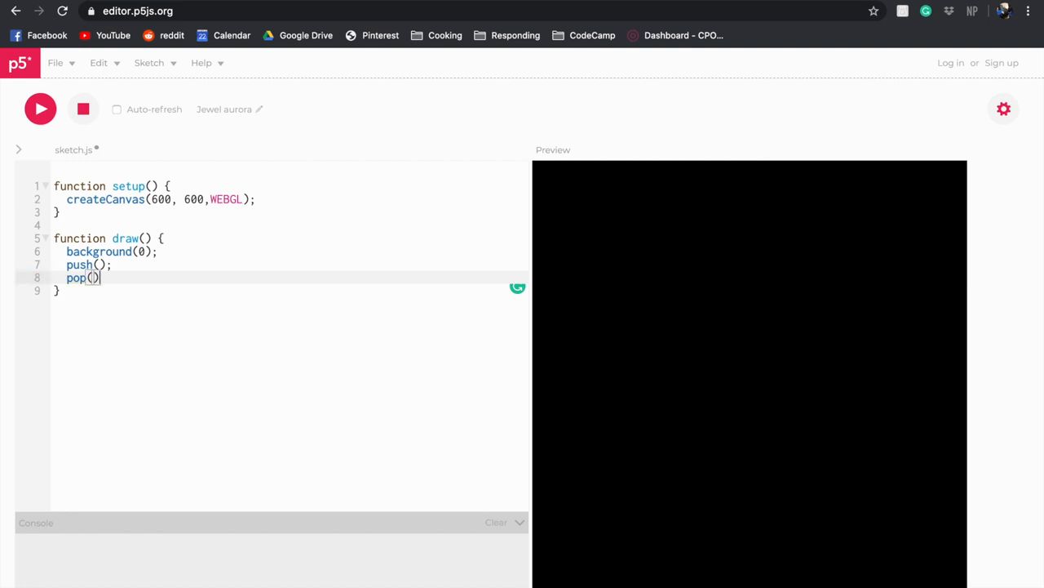
type(";")
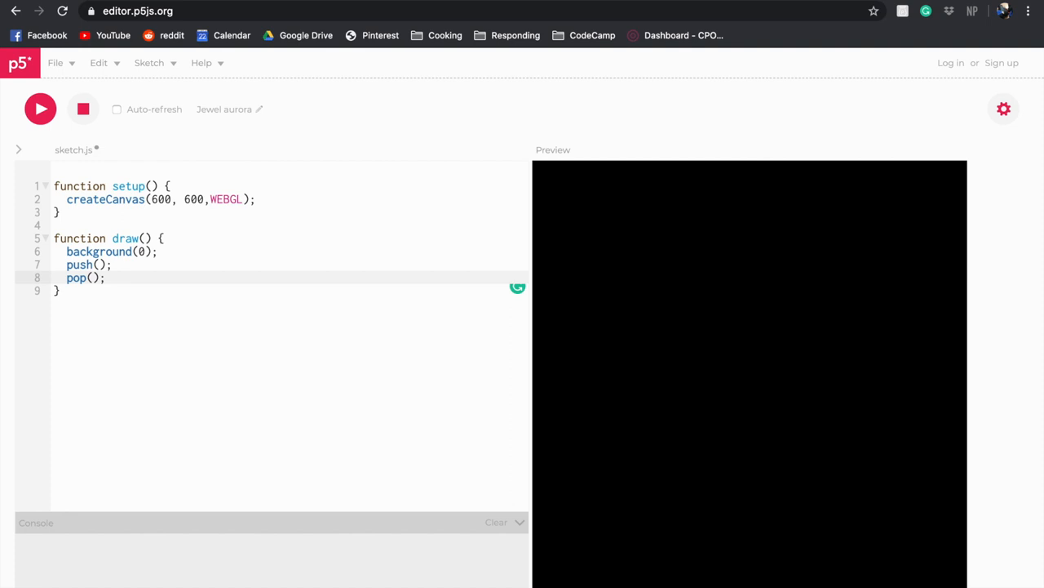
Step: Insert box(50); on a new line between push() and pop()
left_click(104, 278)
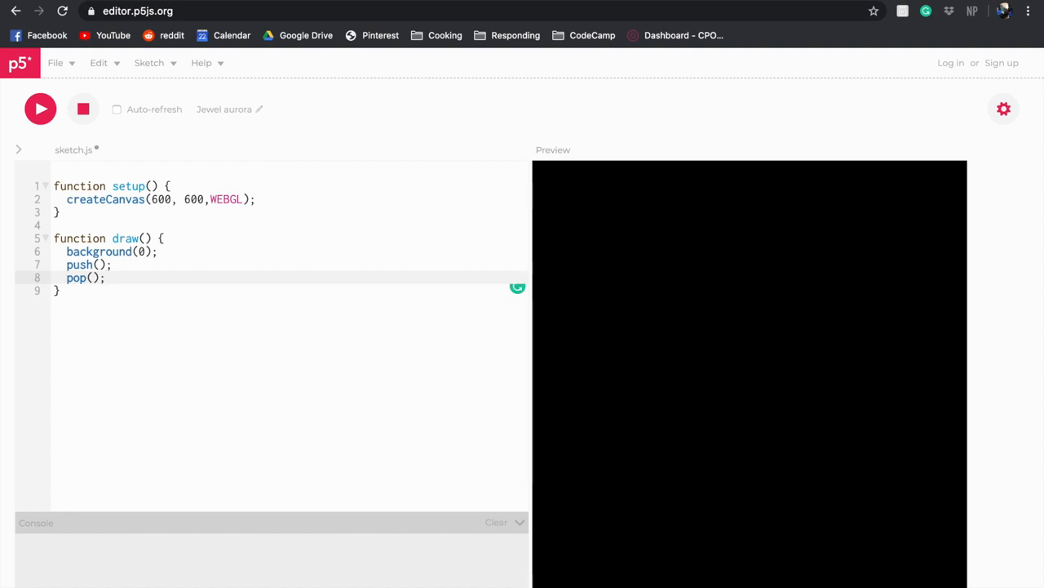
left_click(114, 265)
type("b")
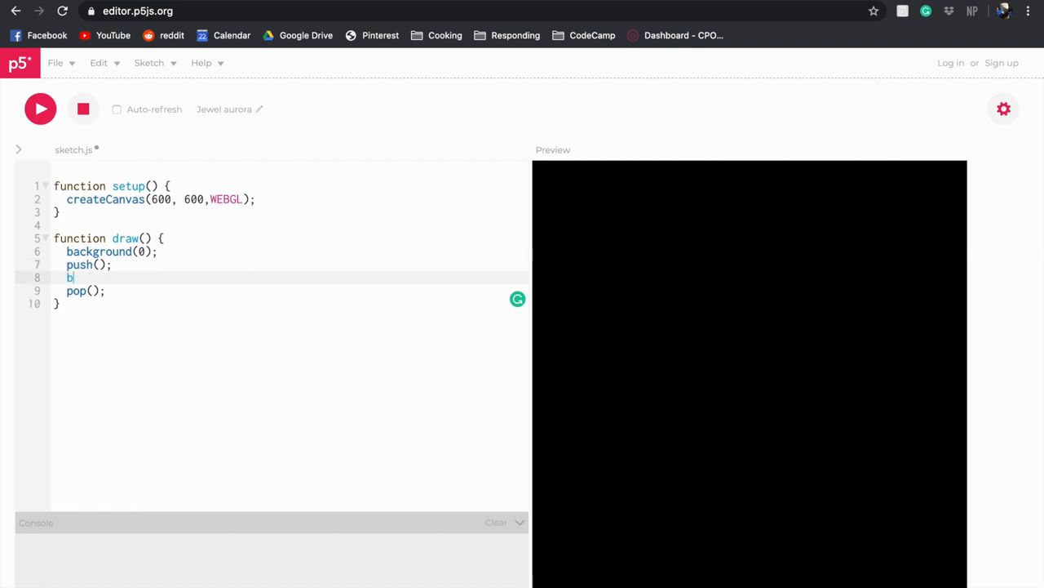
type("ox(")
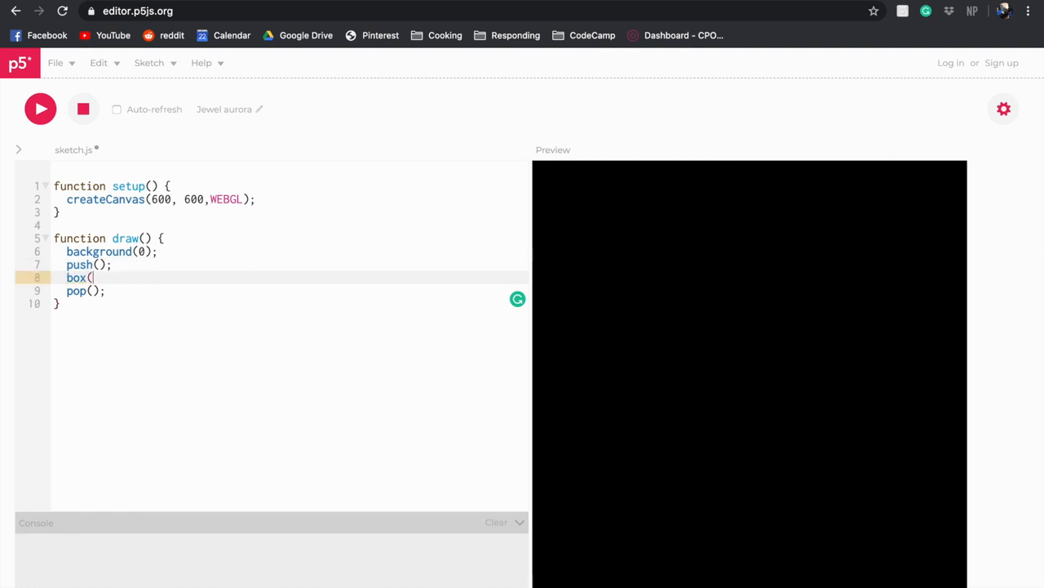
type("50")
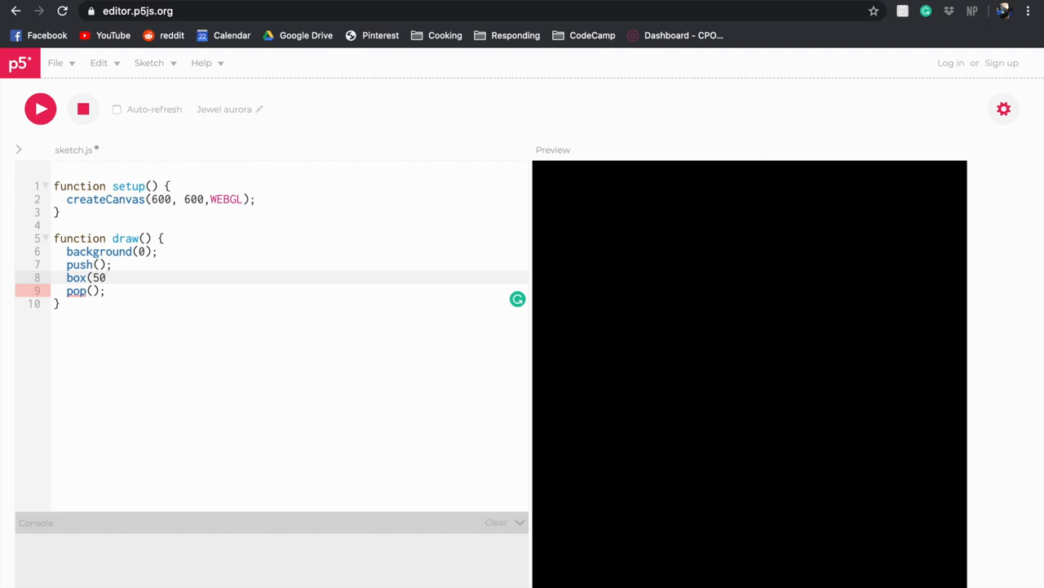
type(");")
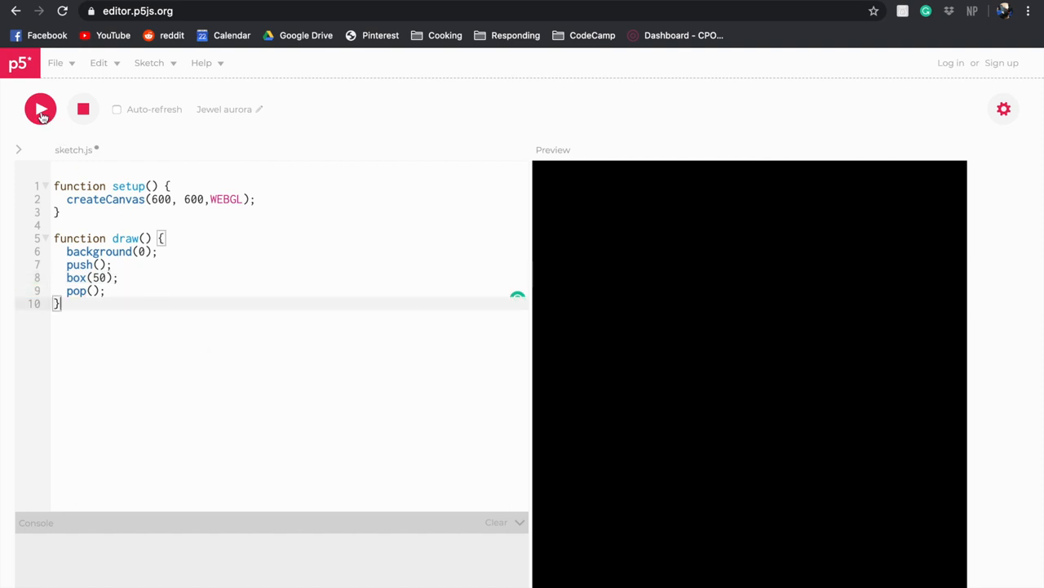
left_click(40, 109)
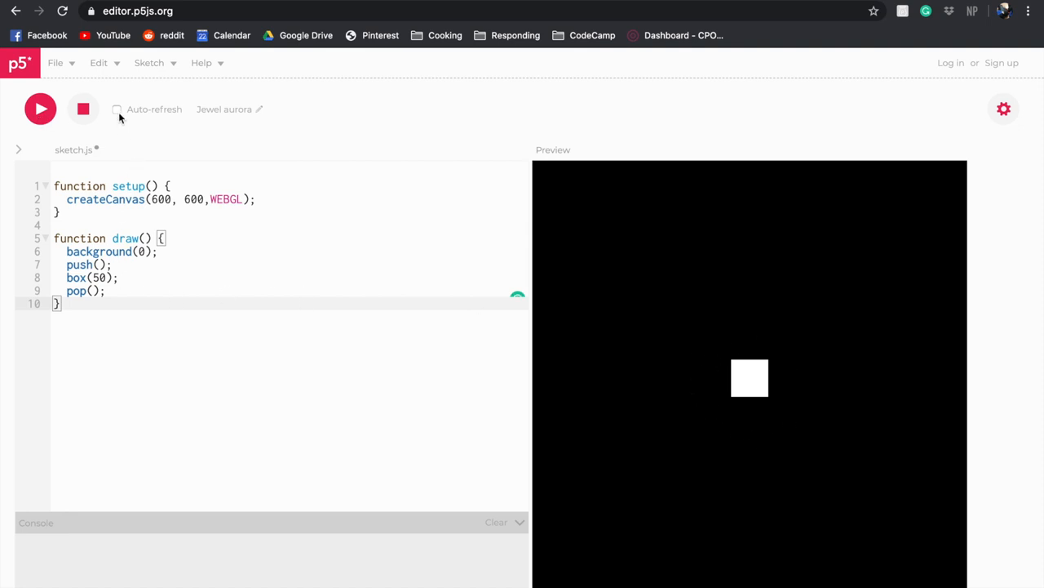
left_click(116, 108)
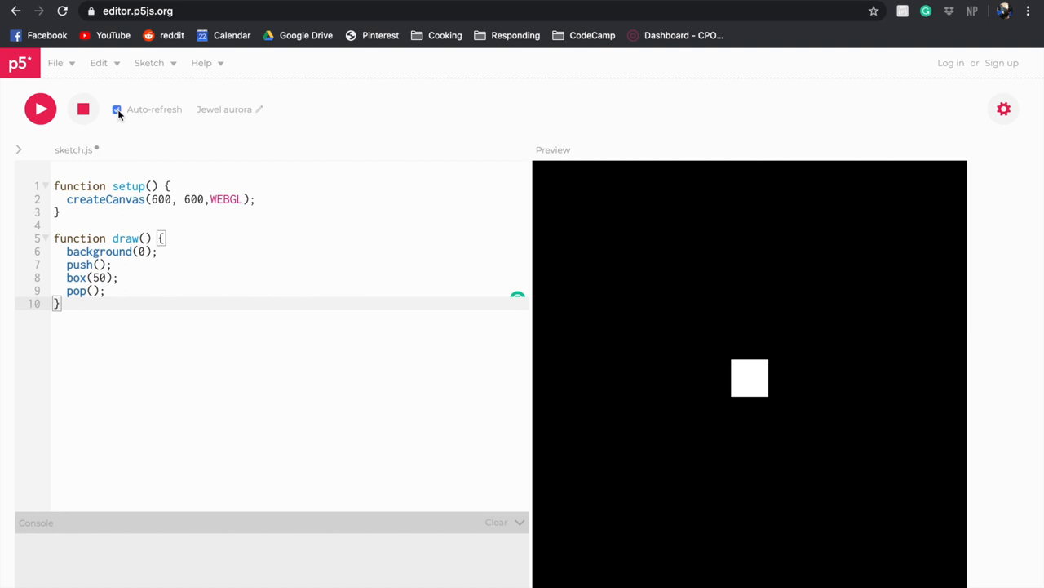
mouse_move(766, 432)
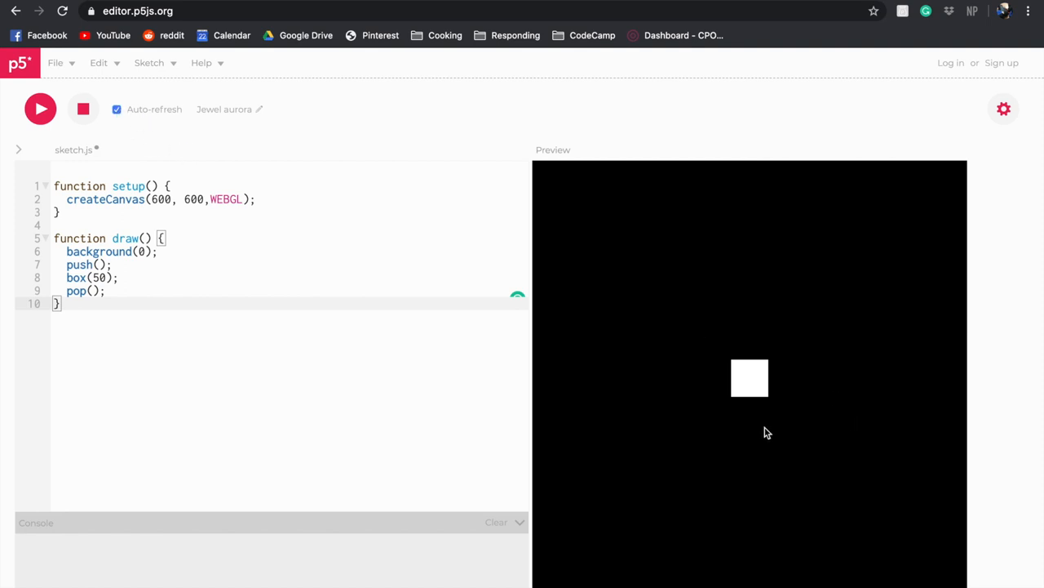
mouse_move(331, 335)
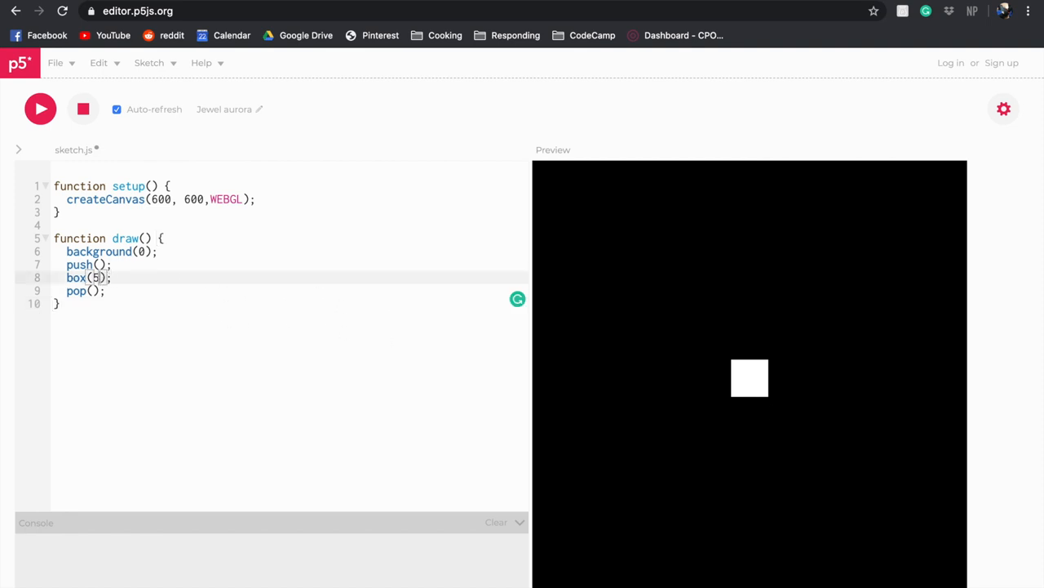
type("100")
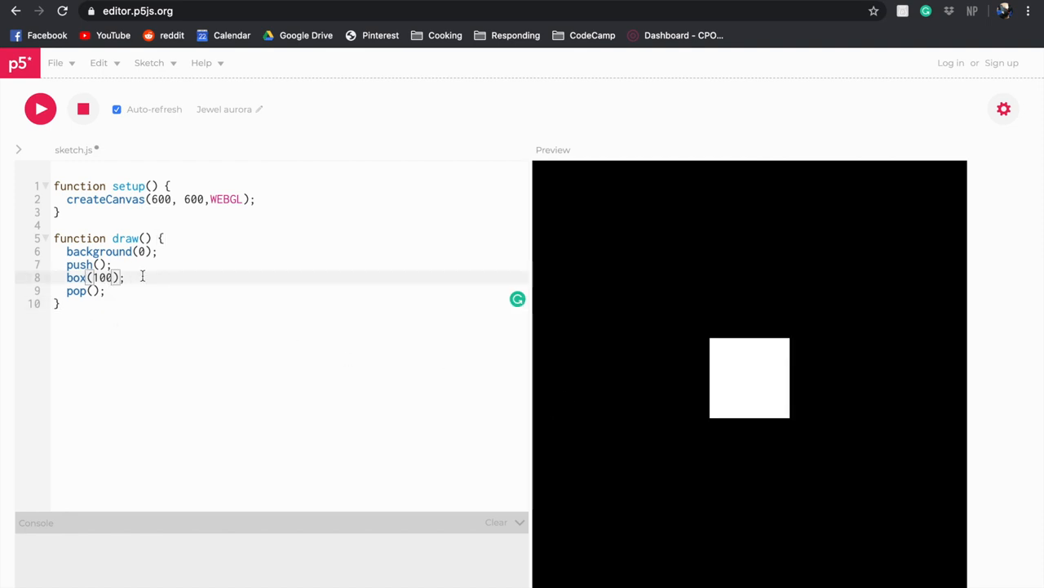
type("50")
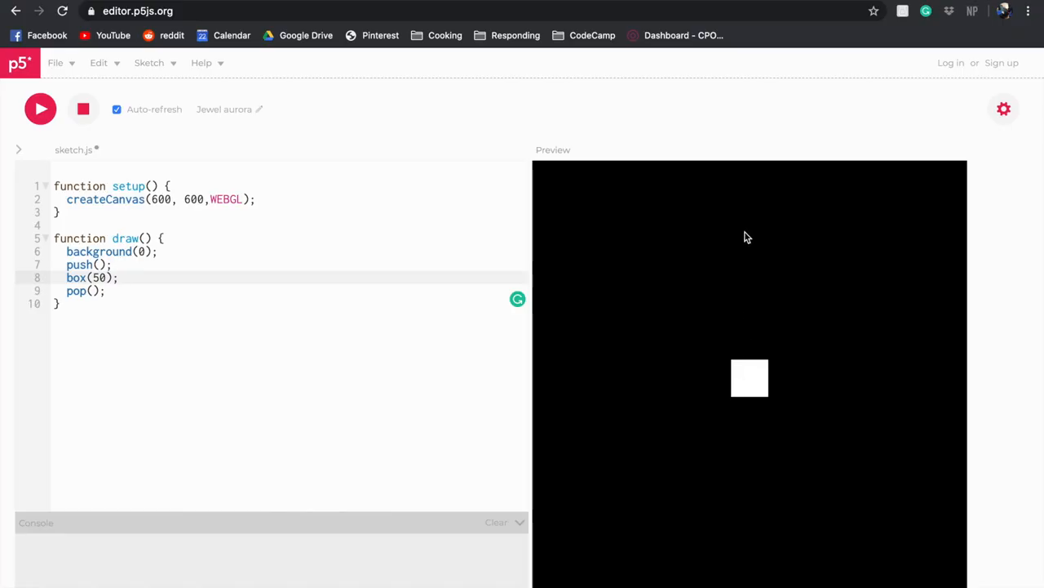
mouse_move(705, 211)
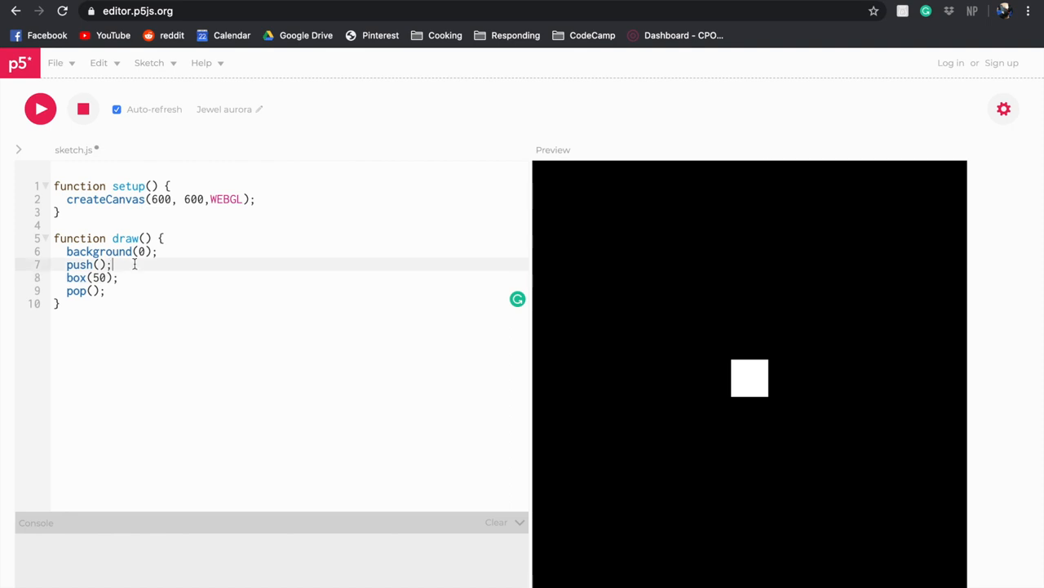
Step: Add translate(0, -200) before box(50) and run to show the cube near the top
type("t")
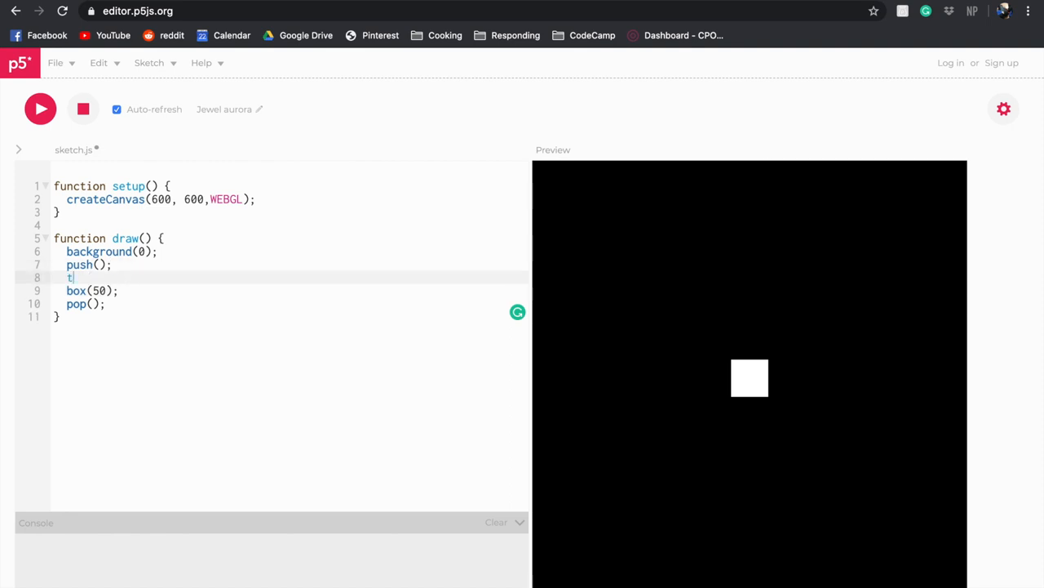
type("ranslate (")
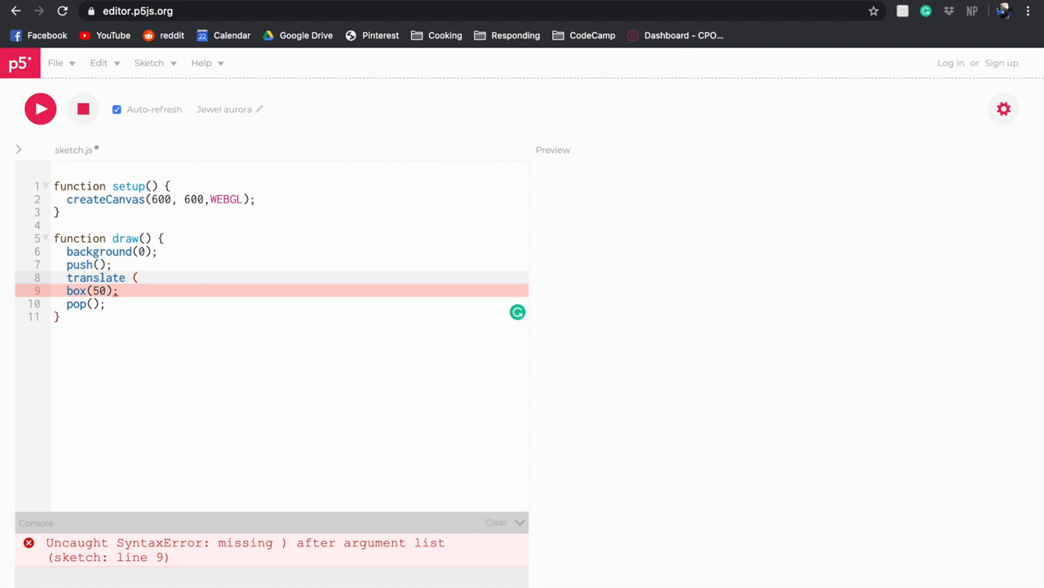
type("0")
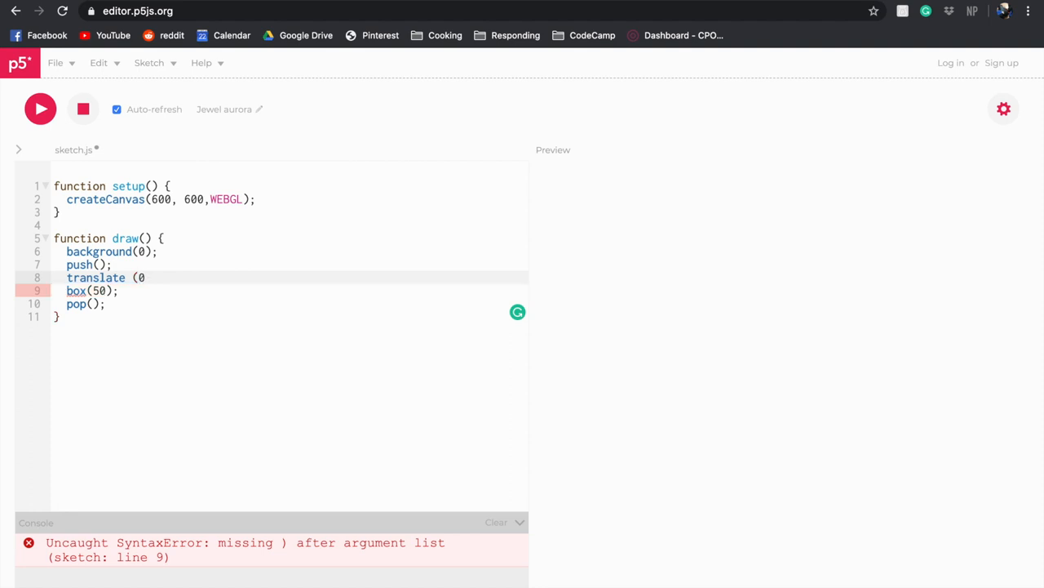
type(",")
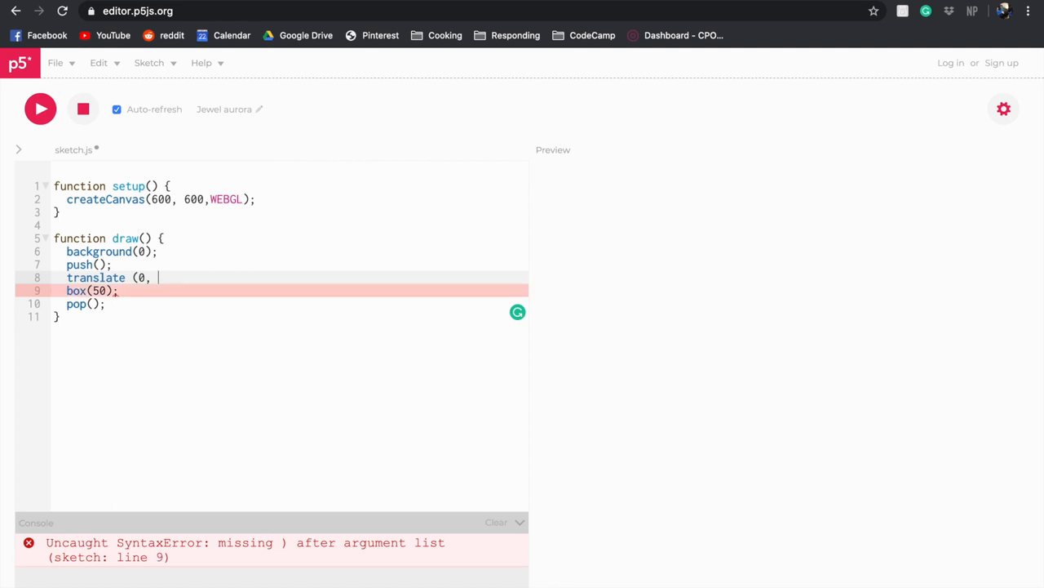
type("-200")
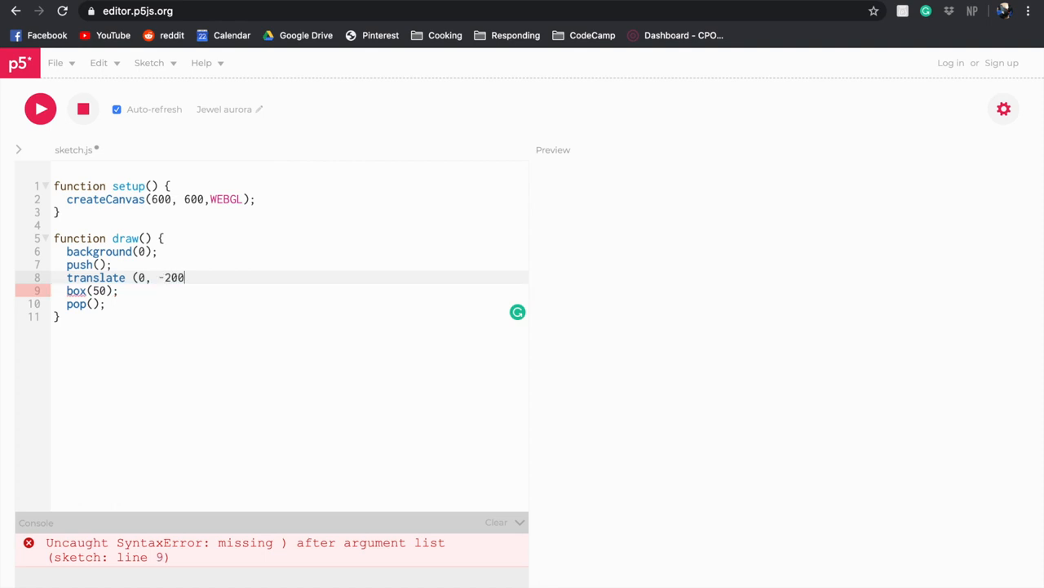
type(")")
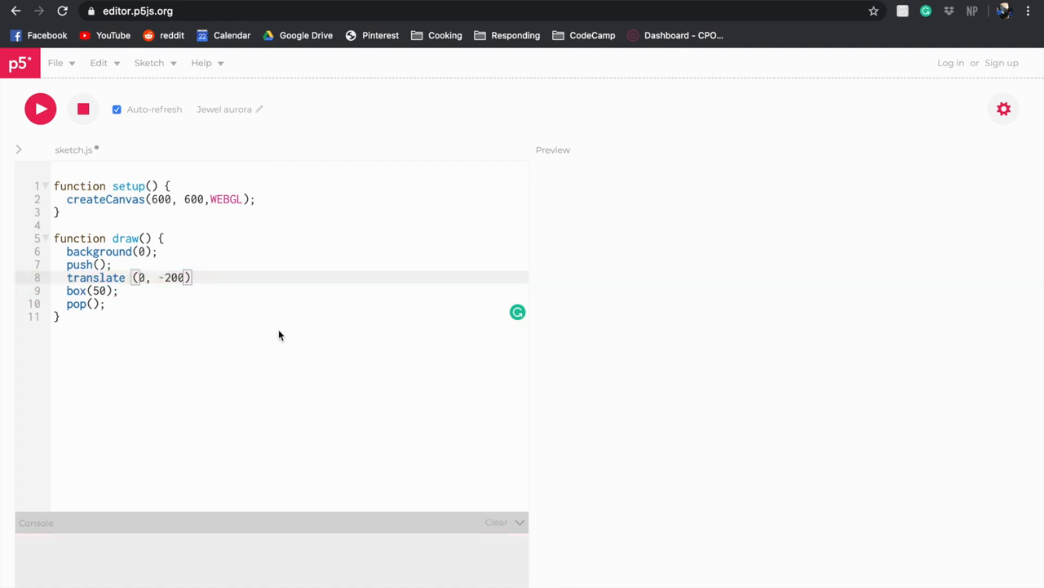
left_click(40, 109)
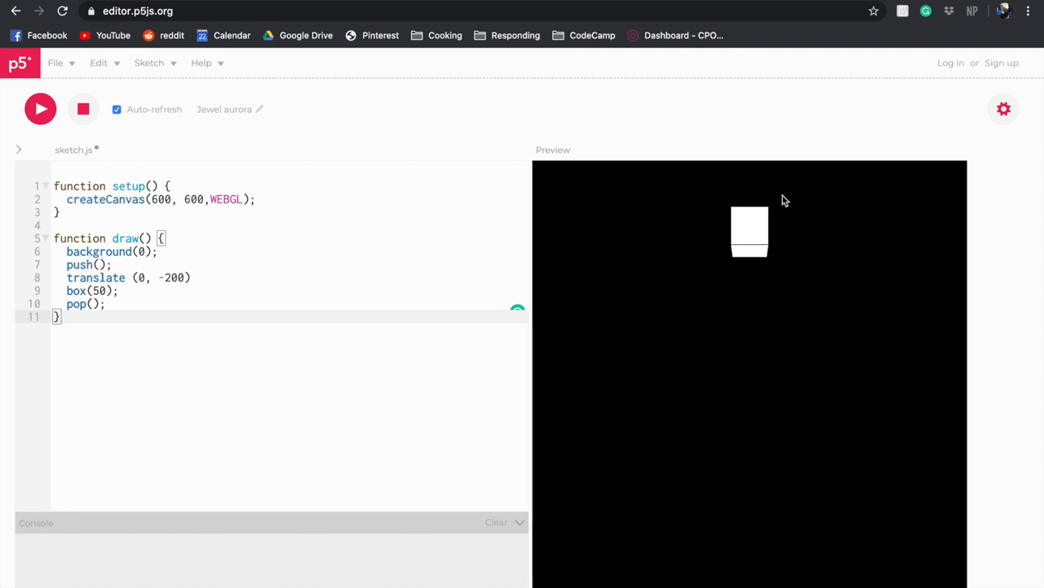
mouse_move(811, 234)
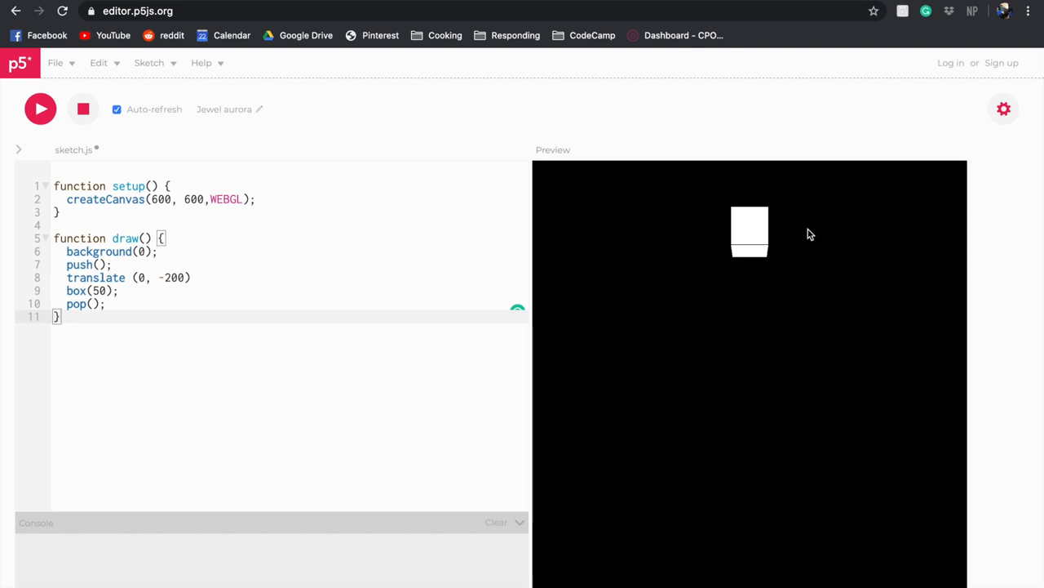
mouse_move(714, 284)
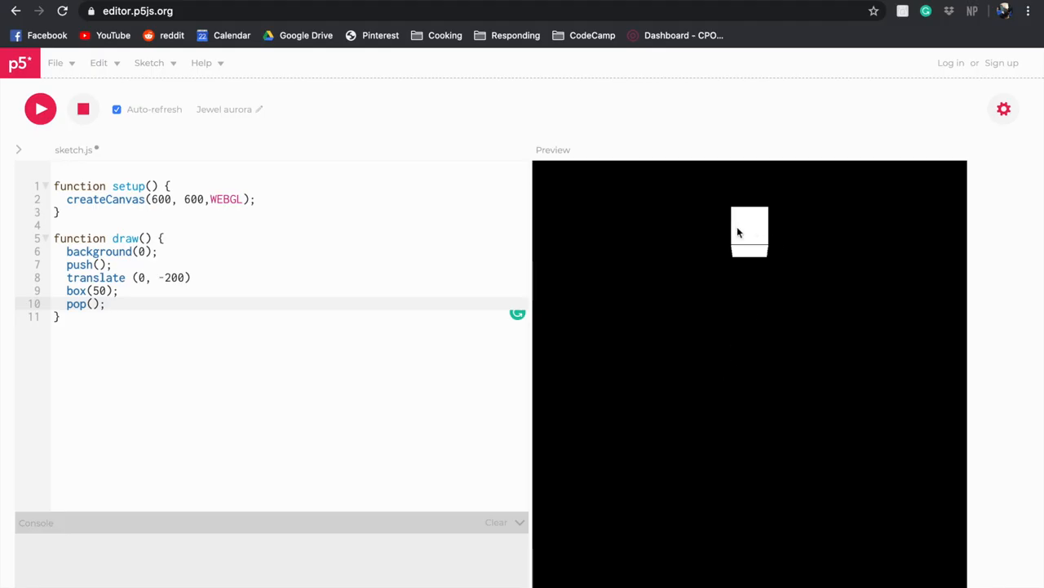
mouse_move(740, 498)
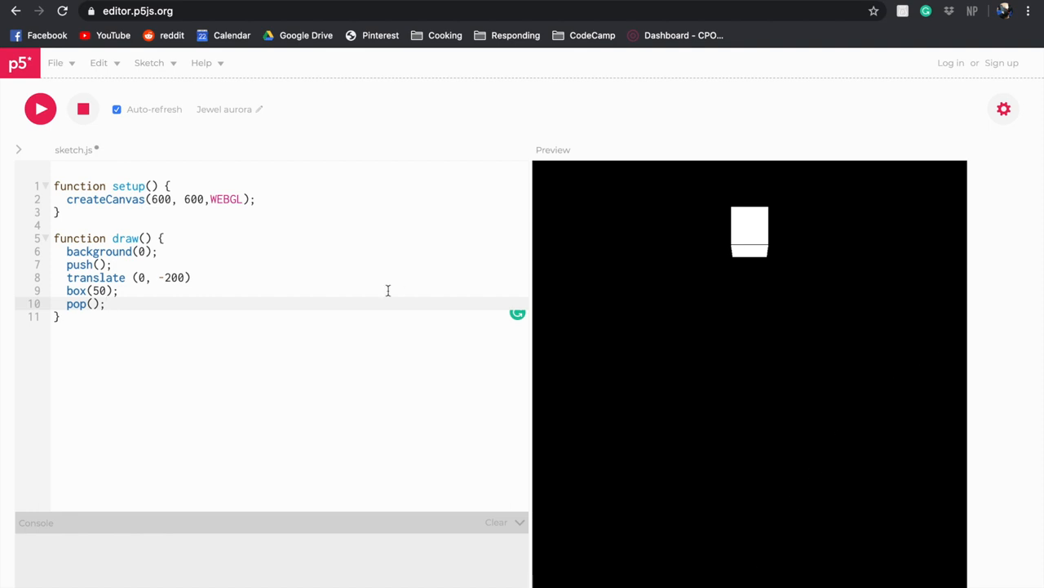
Step: Duplicate the cube block three times with translates (0, 200), (200, 0) and (-200, 0)
left_click_drag(67, 278, 105, 303)
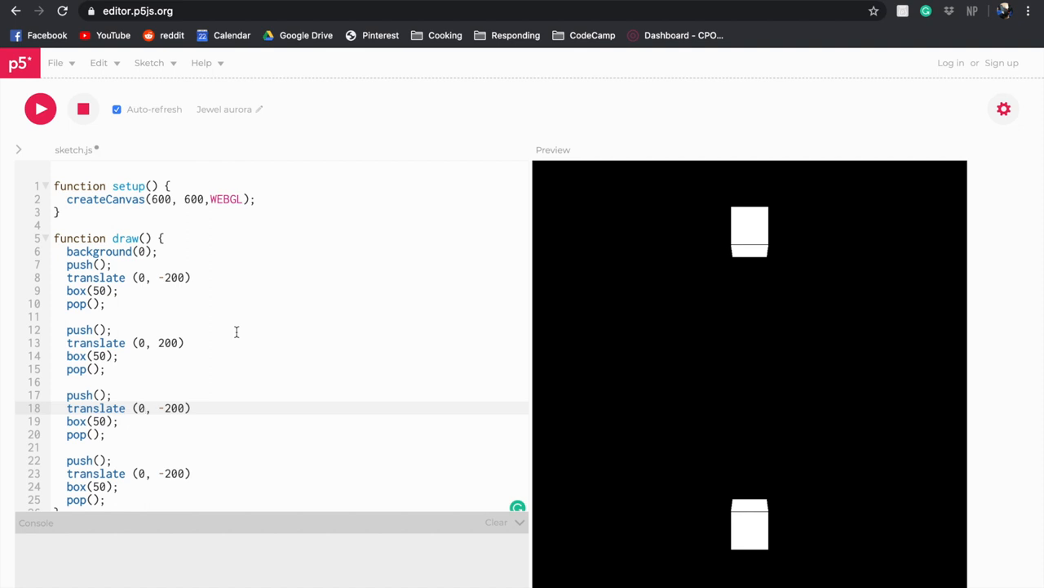
type("2")
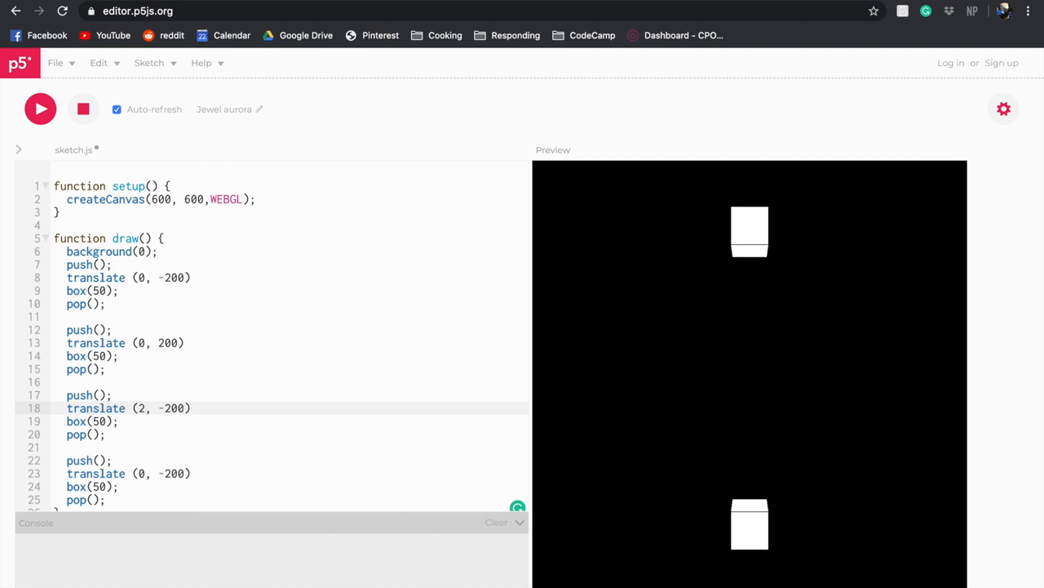
type("00")
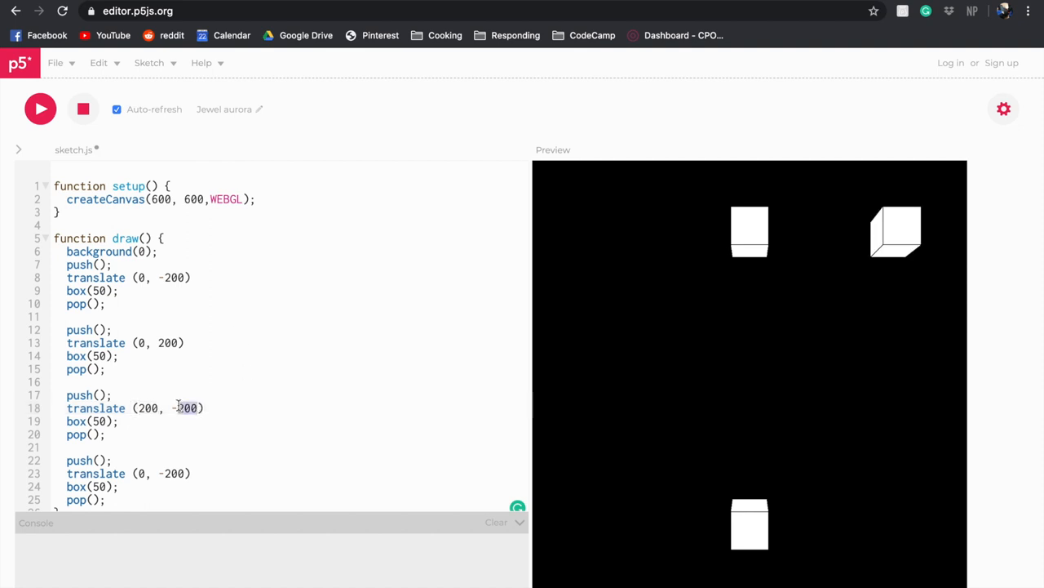
type("-0")
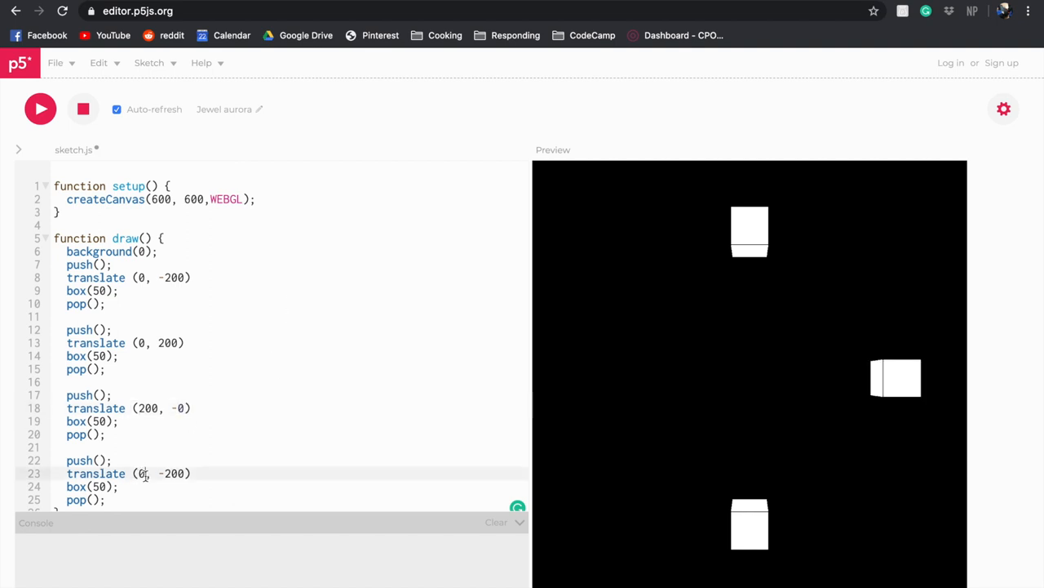
type("-200")
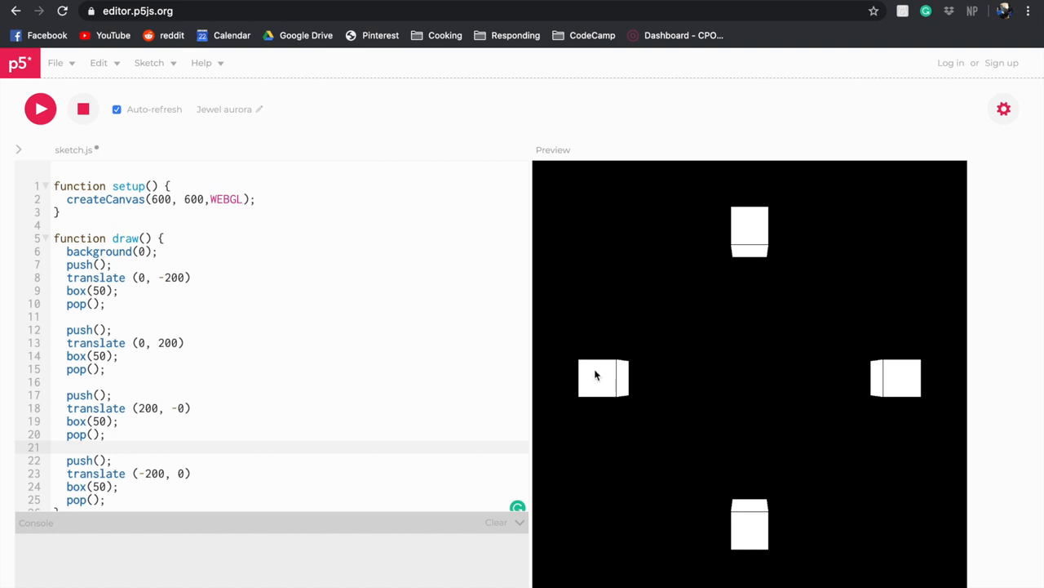
mouse_move(744, 460)
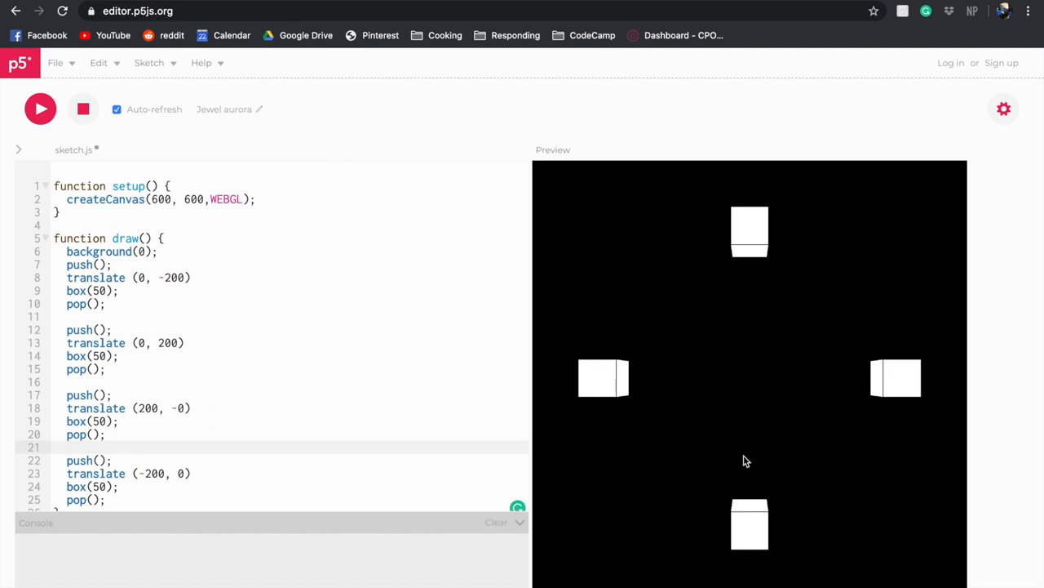
mouse_move(777, 541)
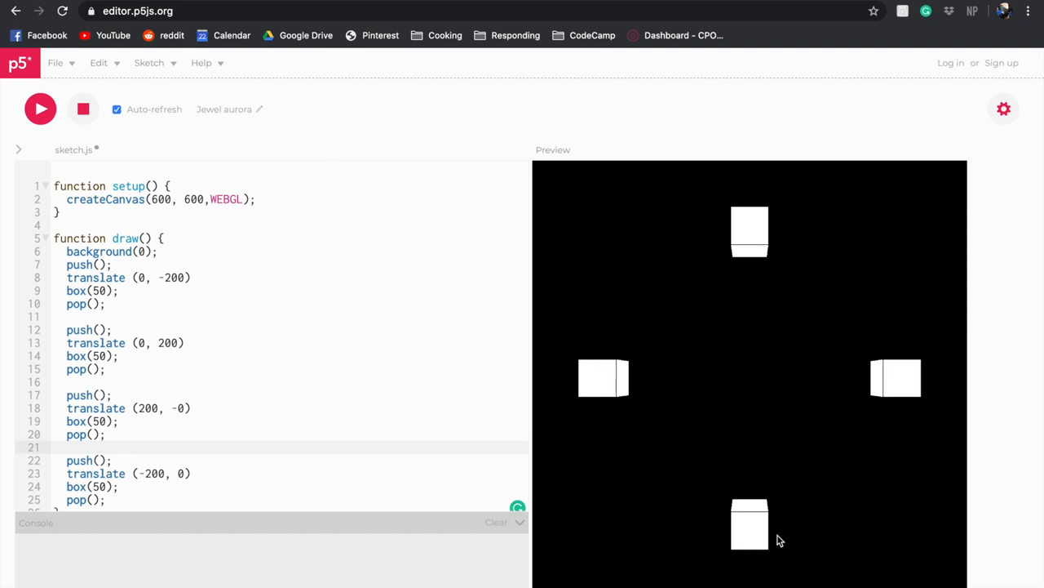
mouse_move(898, 386)
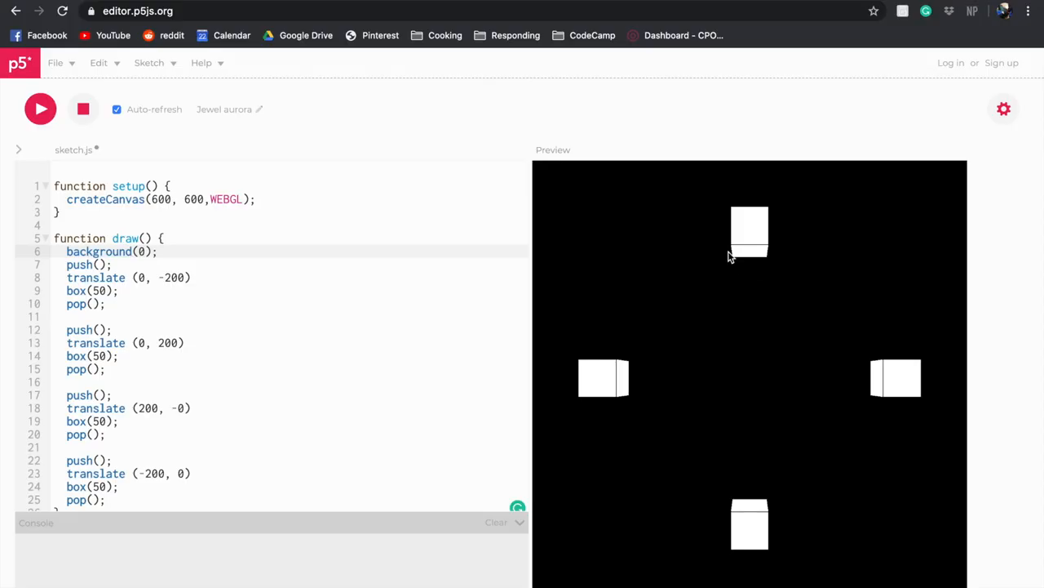
mouse_move(700, 238)
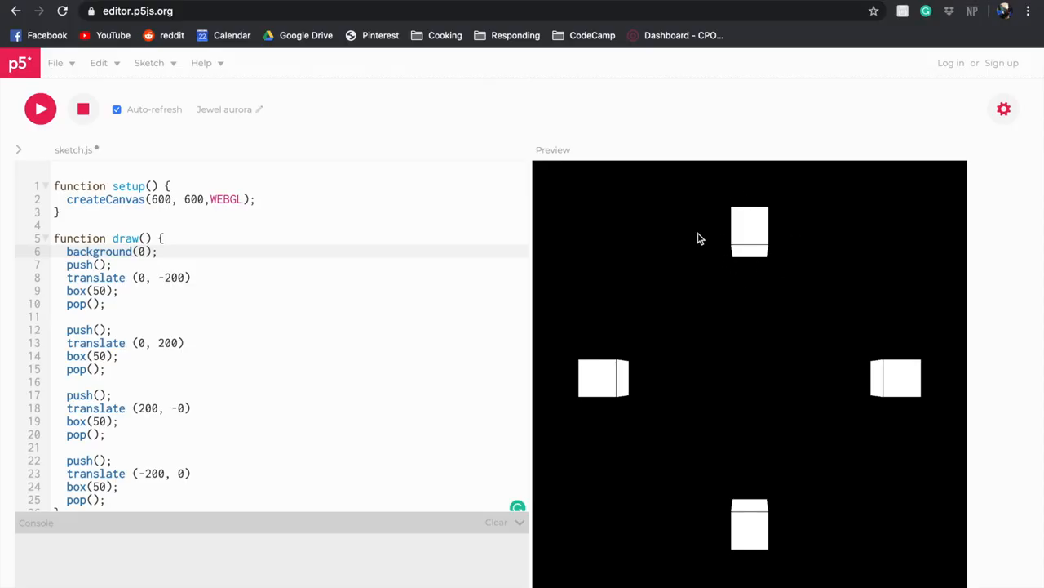
mouse_move(753, 215)
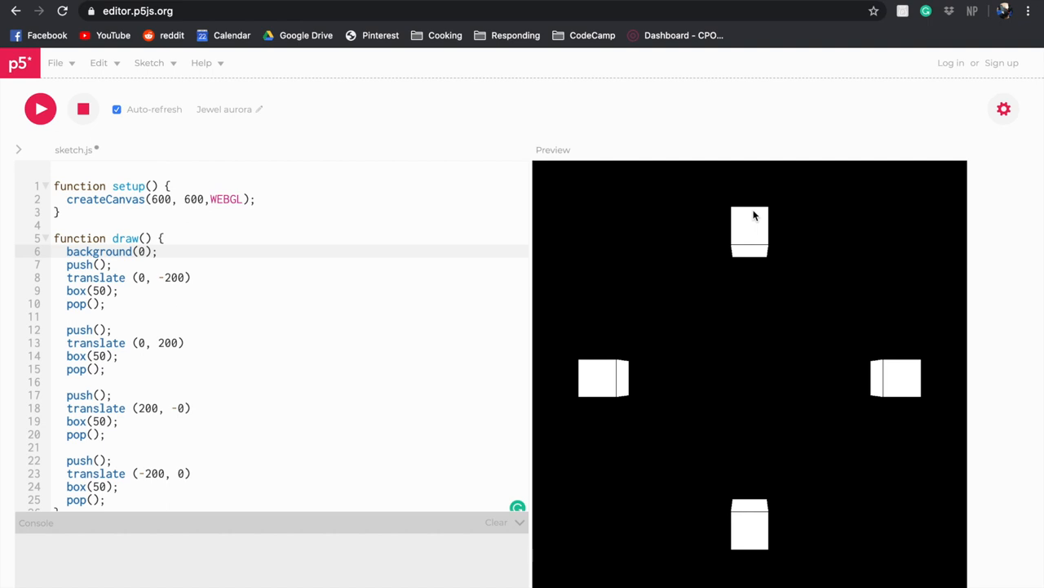
mouse_move(718, 272)
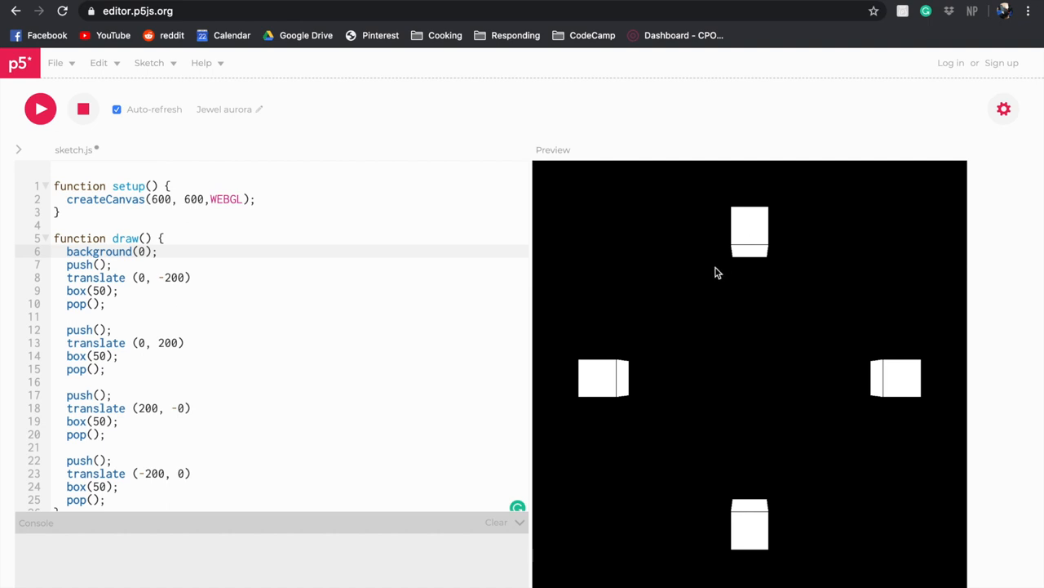
mouse_move(789, 266)
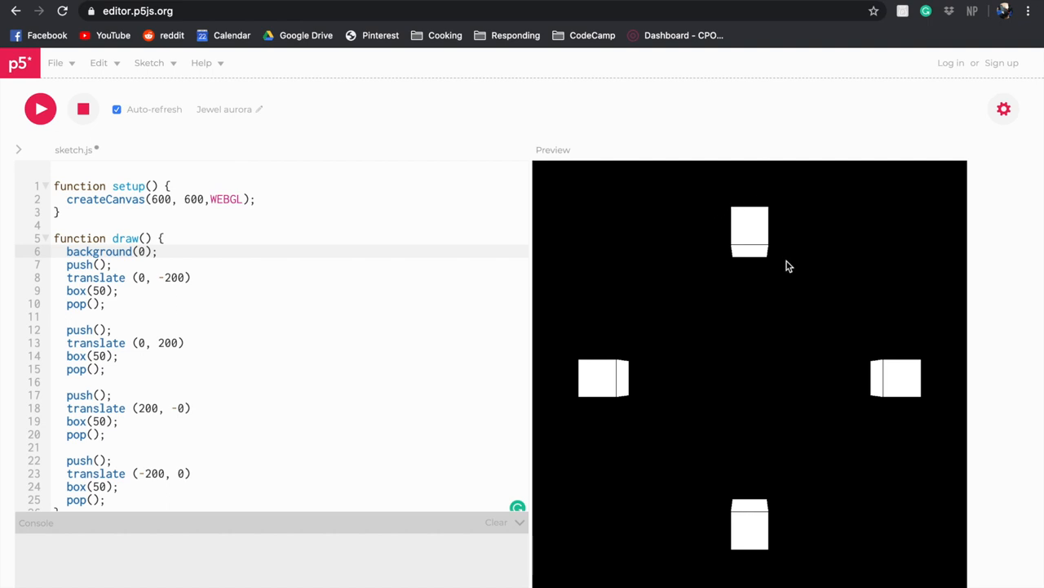
mouse_move(691, 228)
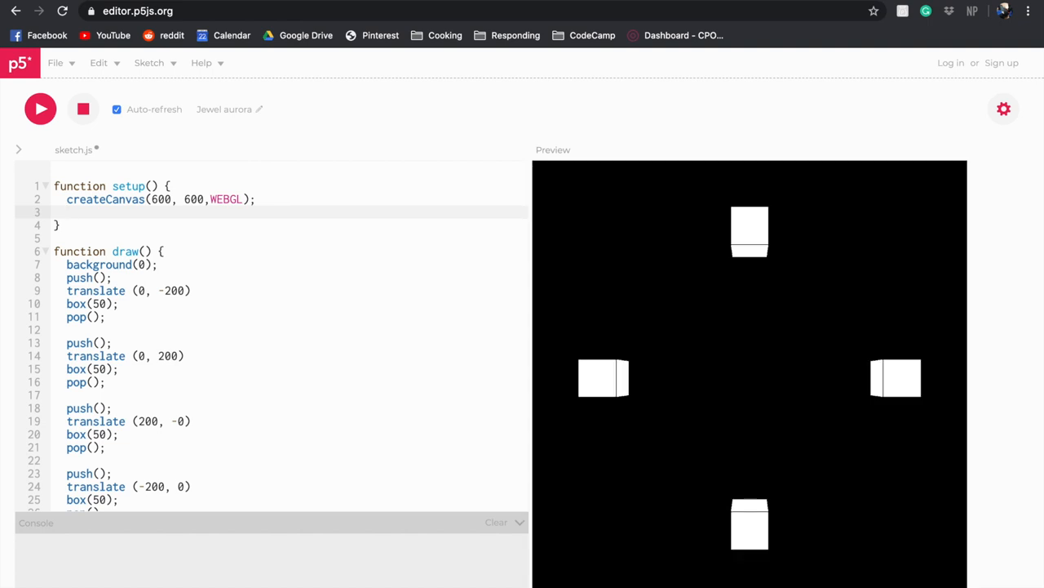
Step: Initialise angle=0 in setup()
type("angle")
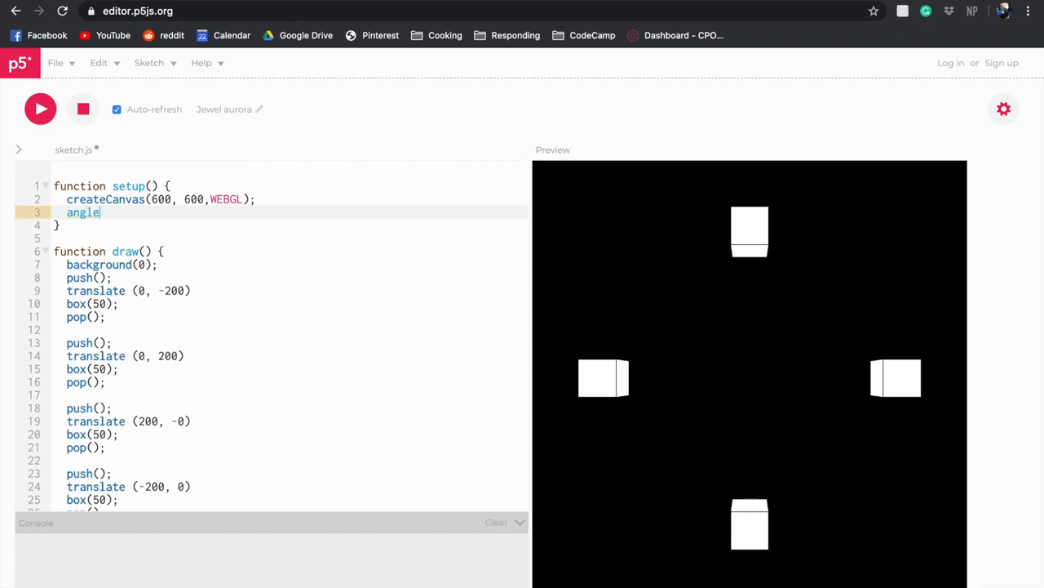
type("=")
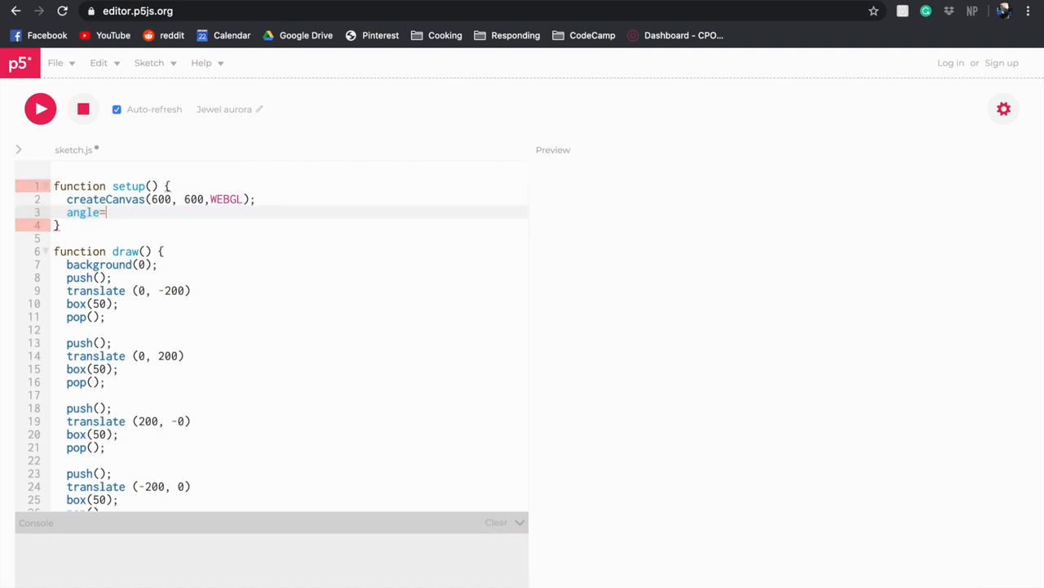
type("0")
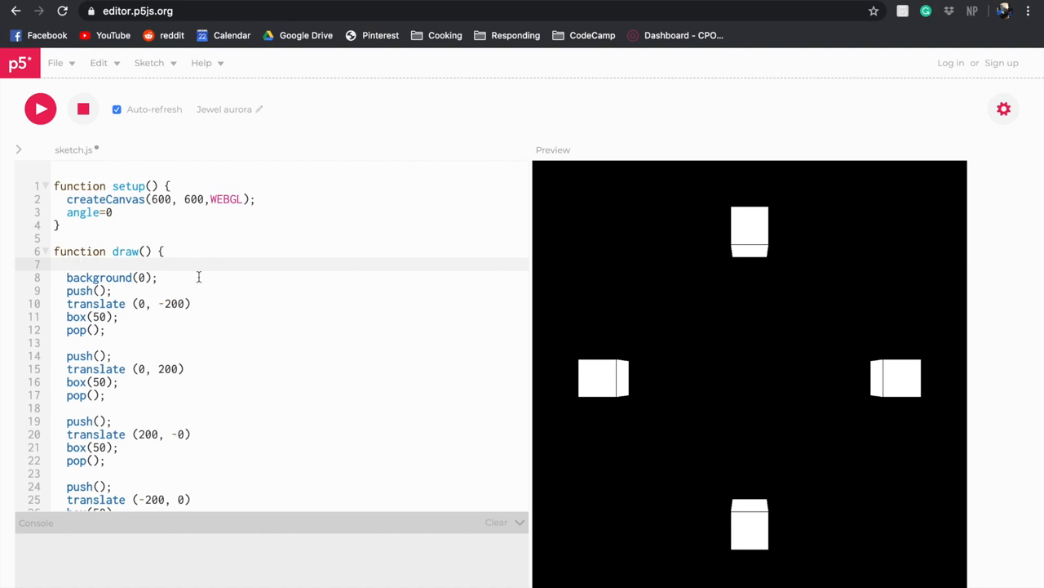
Step: Increment the angle with angle+=0.003 each frame in draw()
type("a")
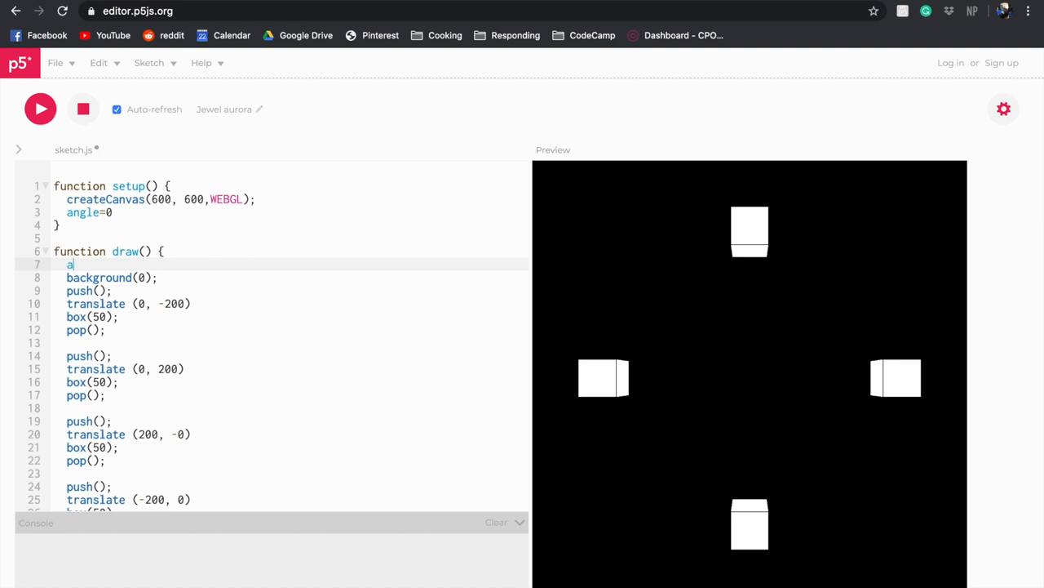
type("ngle")
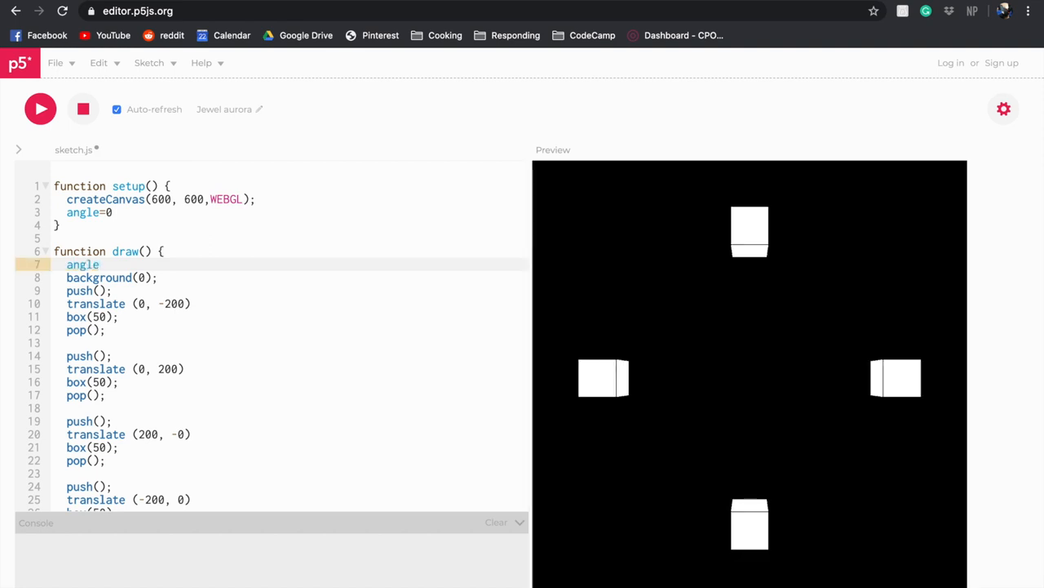
type("+")
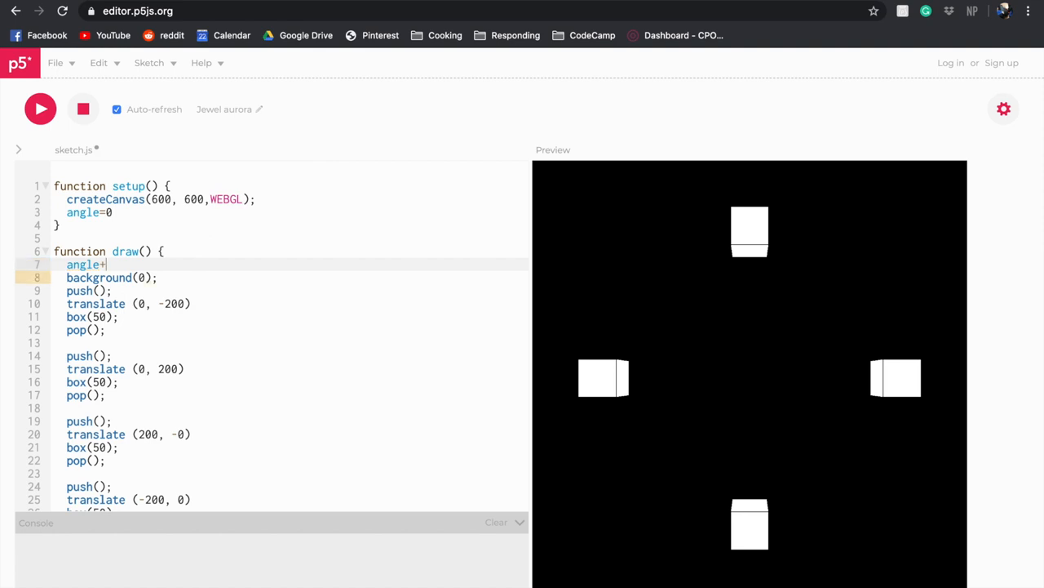
type("=0.0")
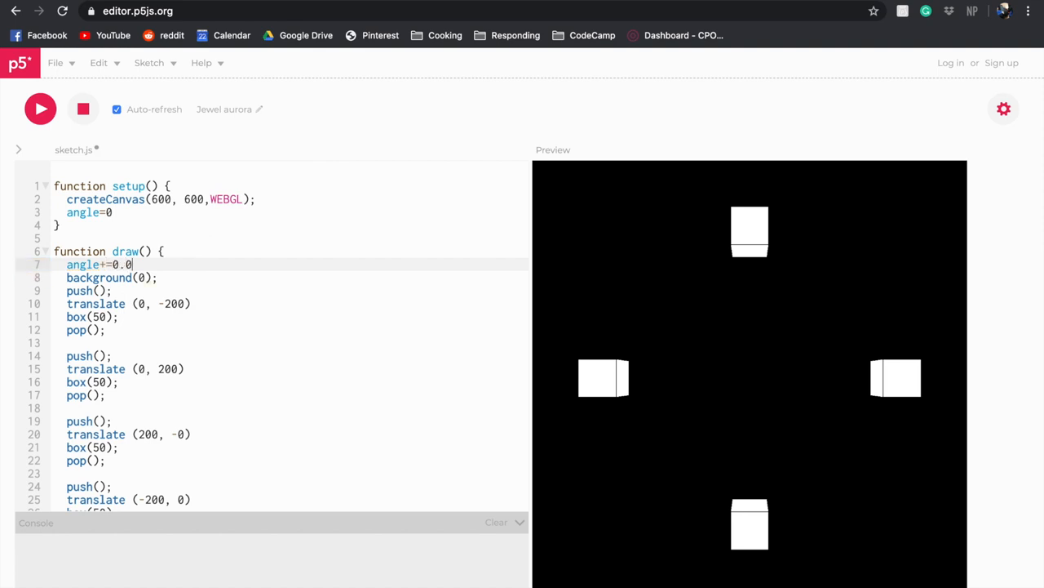
type("03")
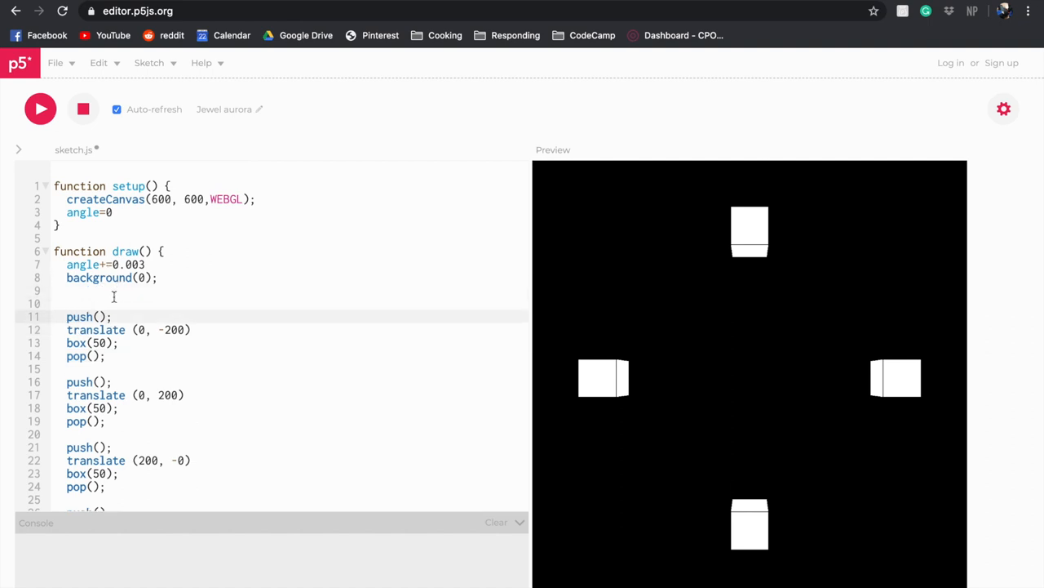
Step: Add rotateX(angle) after translate(0, -200) for the top cube
scroll("down", 3)
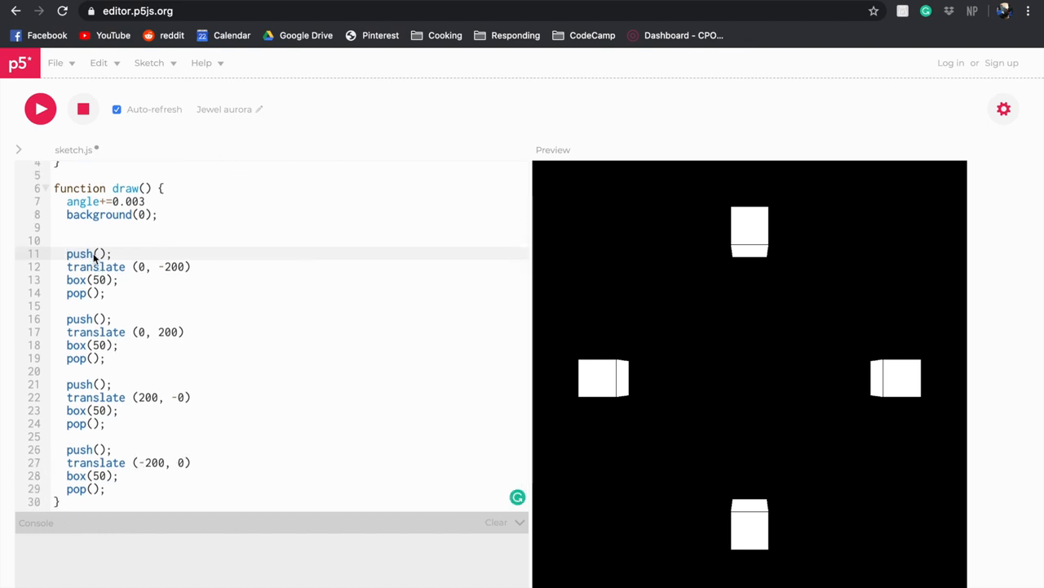
mouse_move(83, 304)
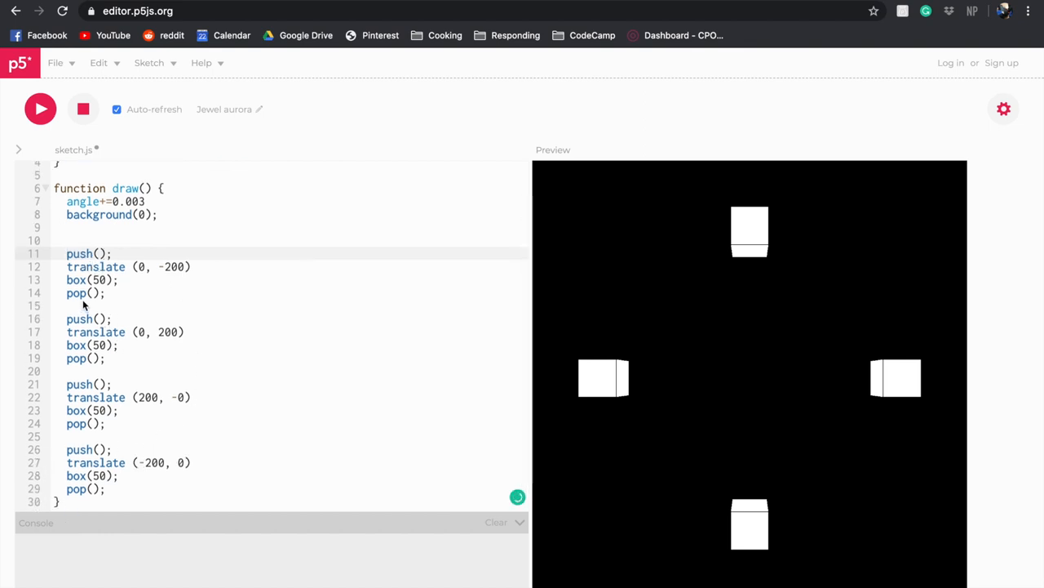
mouse_move(75, 296)
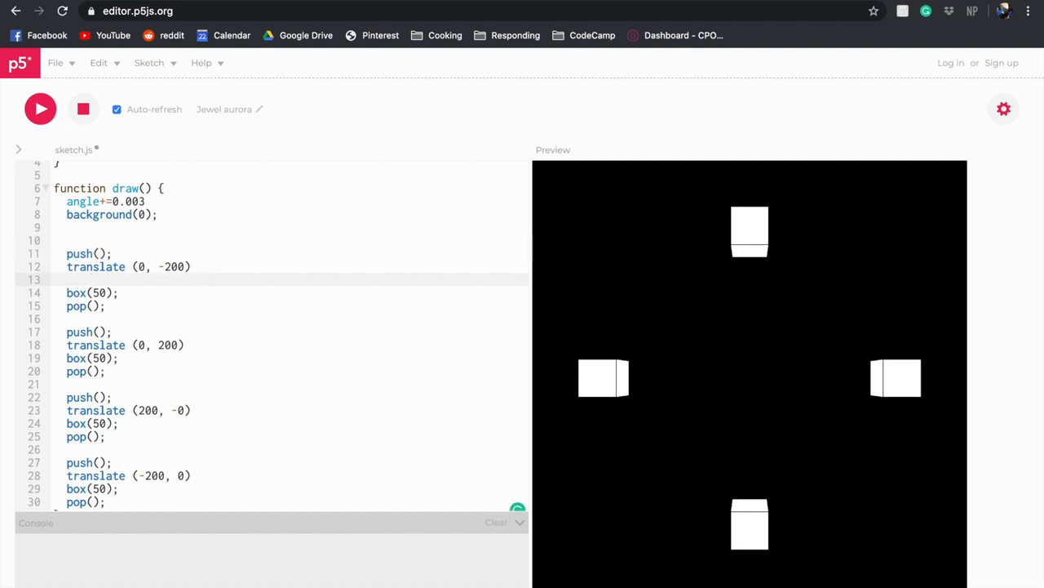
type("rota")
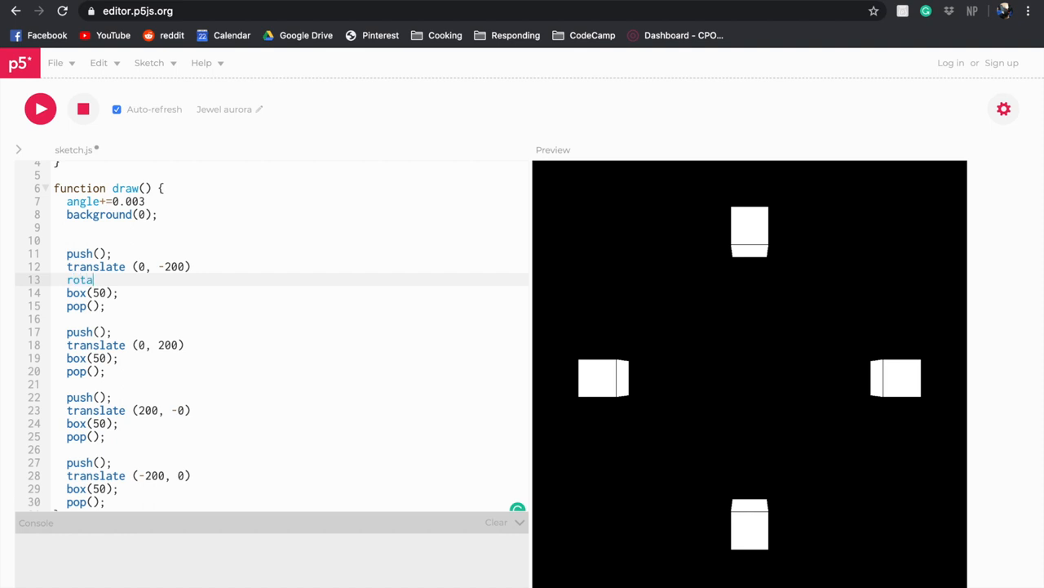
type("te")
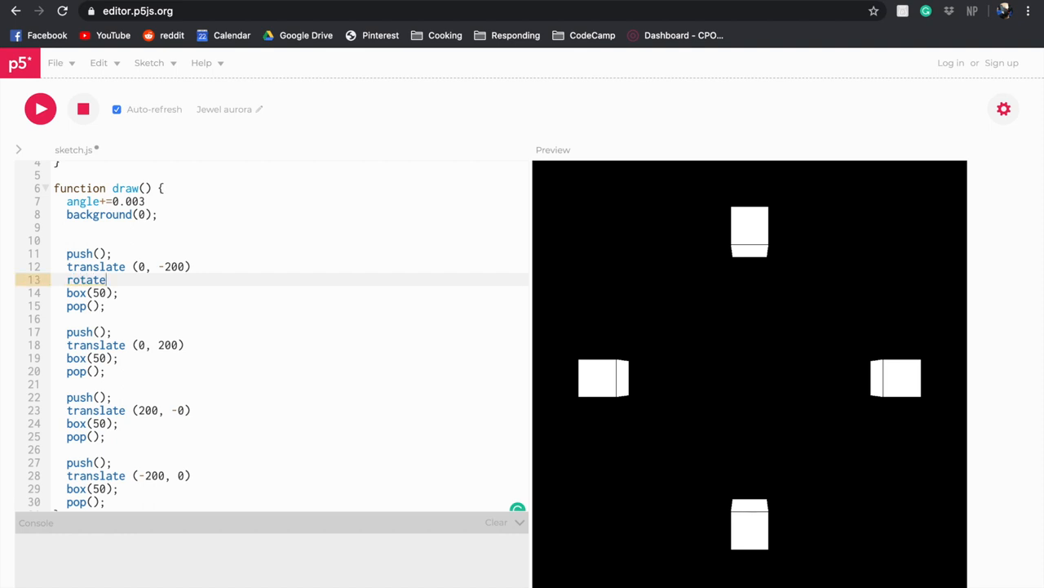
type("X")
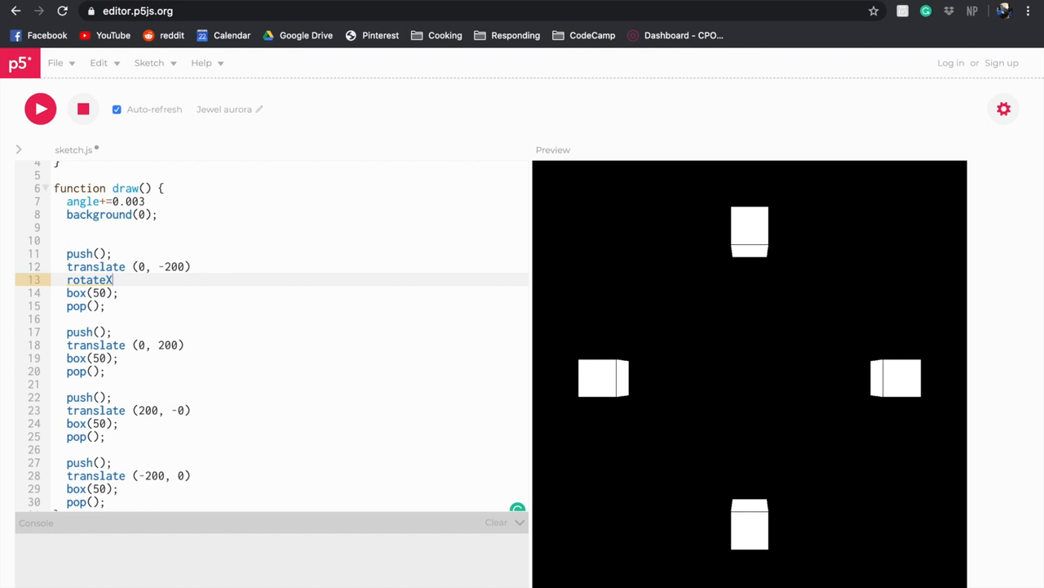
type("(angle")
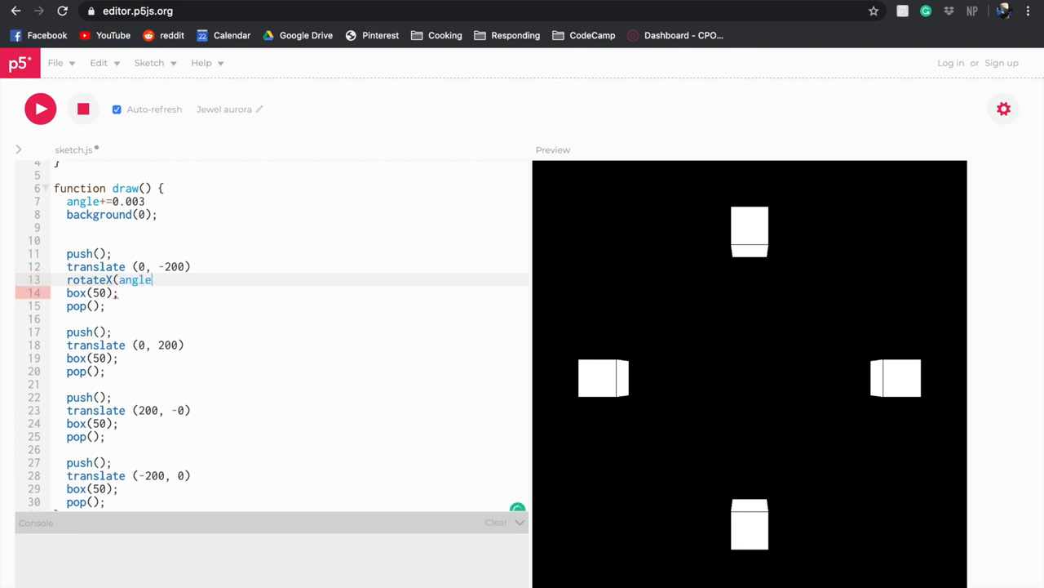
type(")")
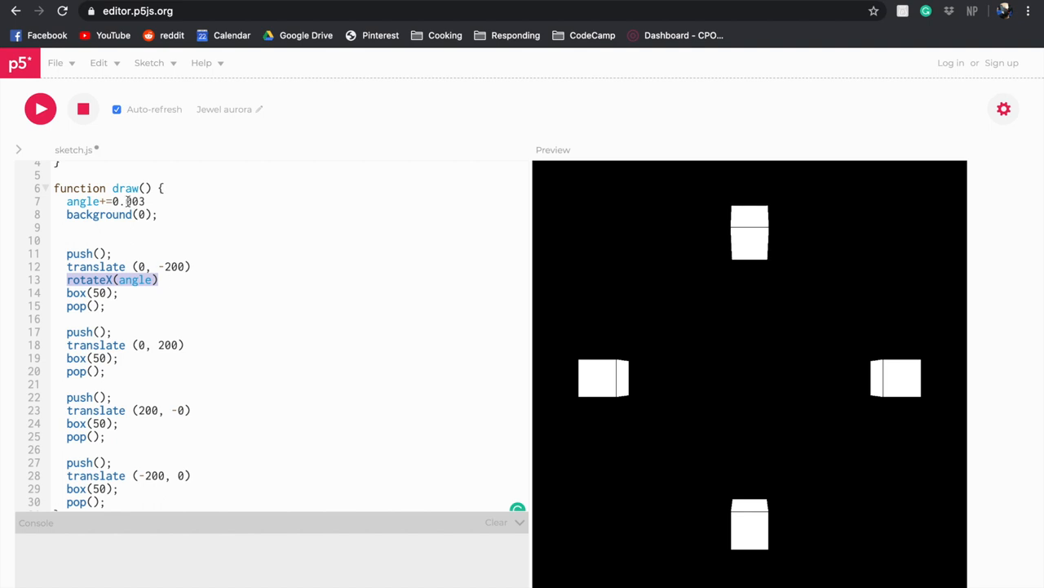
Step: Add rotateY(angle) and rotateZ(angle) lines and select the three rotation lines for copying
left_click(167, 279)
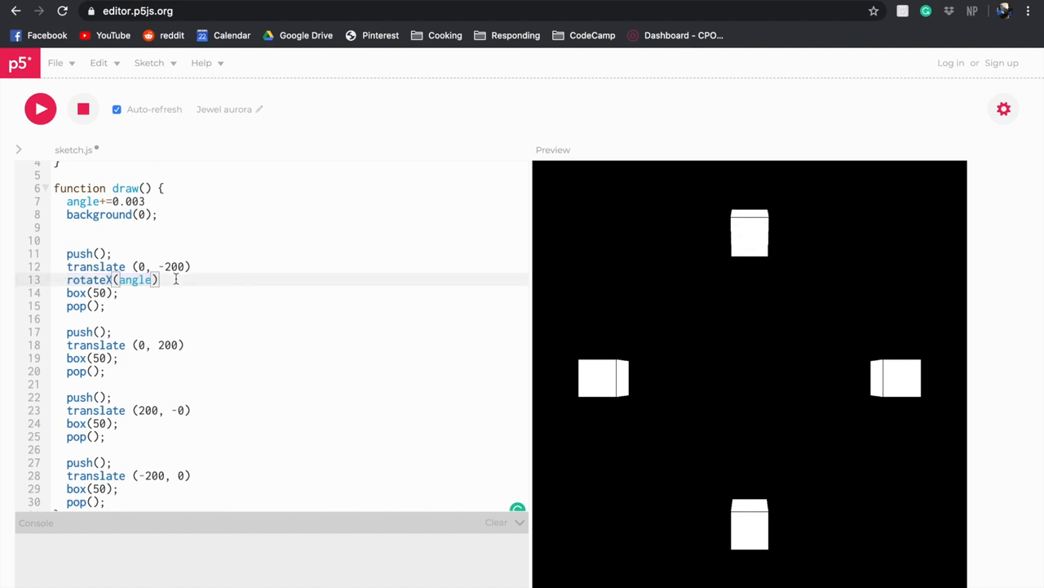
type("rotateX(angle)")
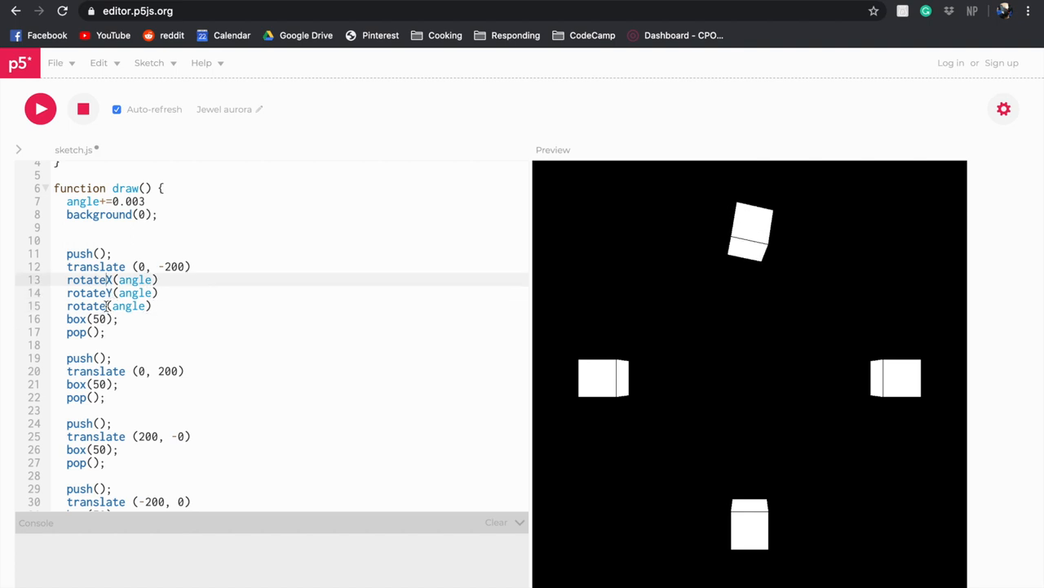
type("Z")
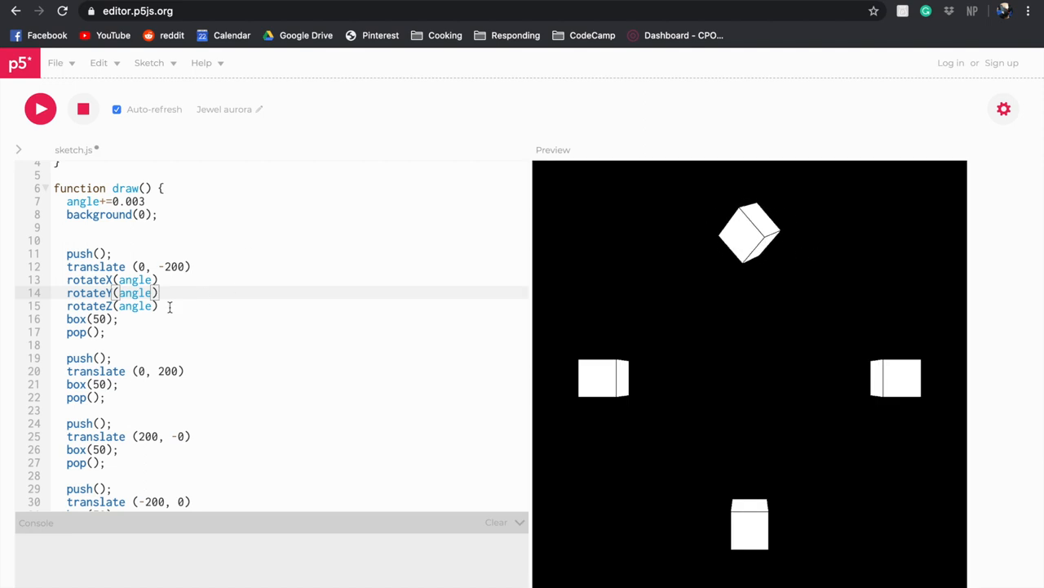
left_click_drag(66, 279, 158, 305)
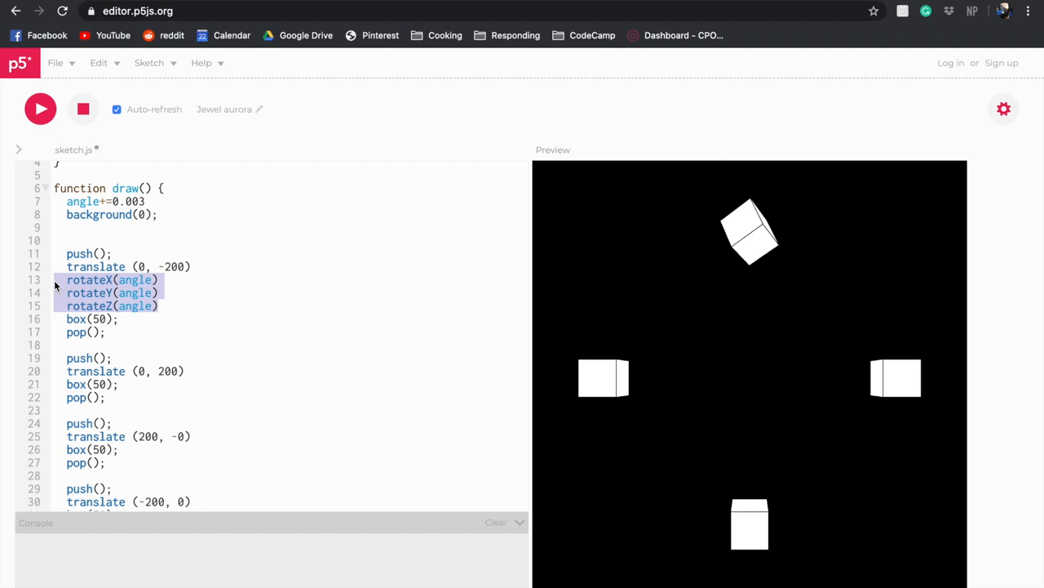
scroll("down", 3)
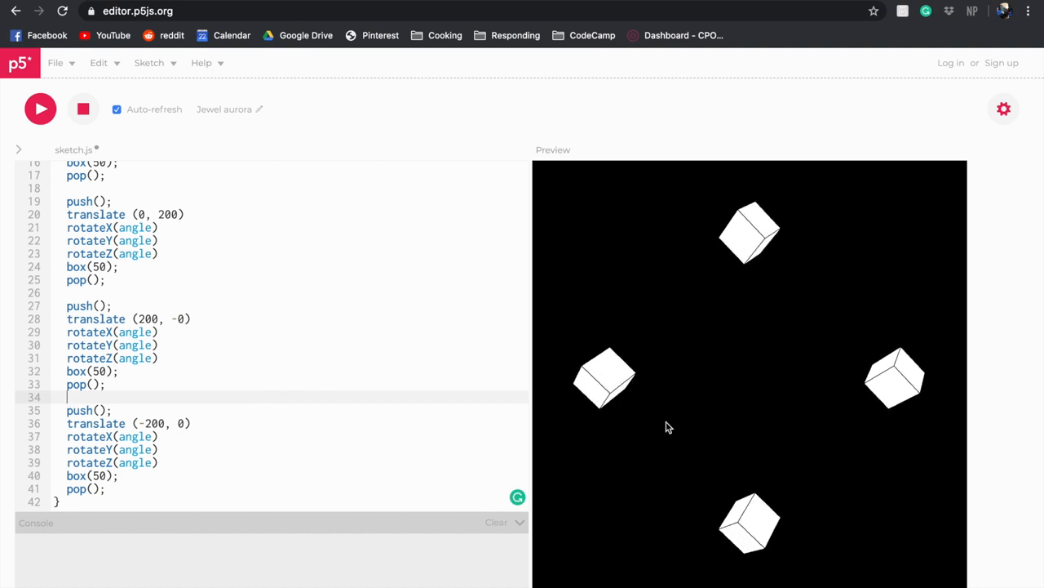
mouse_move(638, 194)
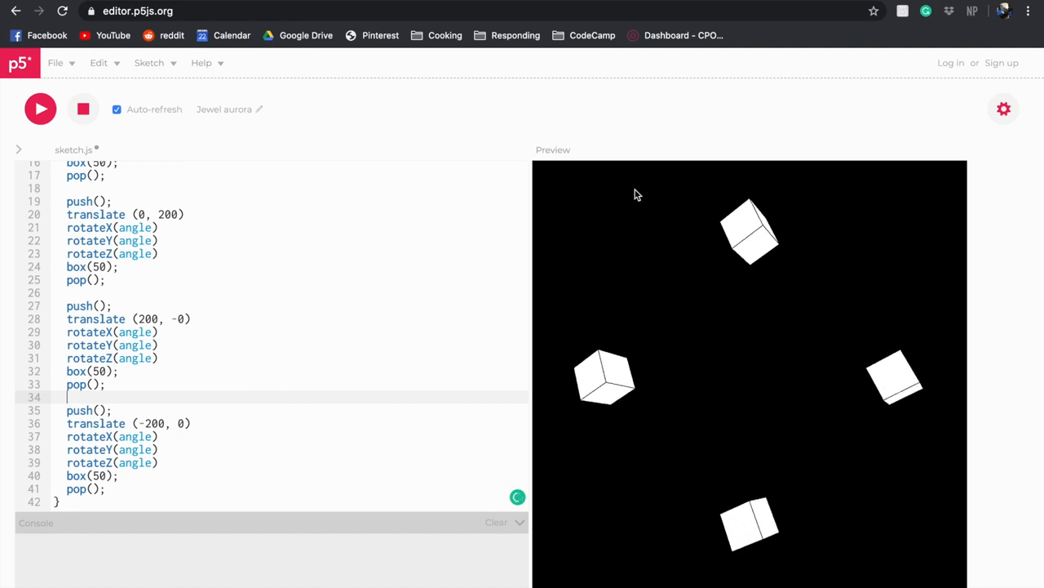
Step: Paste the three rotate lines after the other three translate() calls so all cubes tumble
left_click(82, 109)
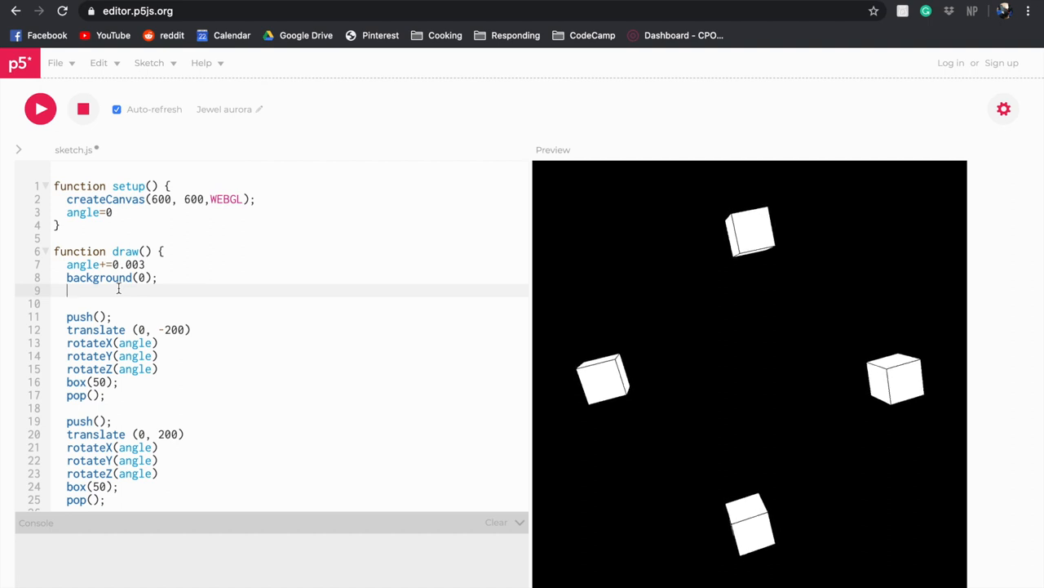
Step: Add normalMaterial(); after background(0); in draw()
type("n")
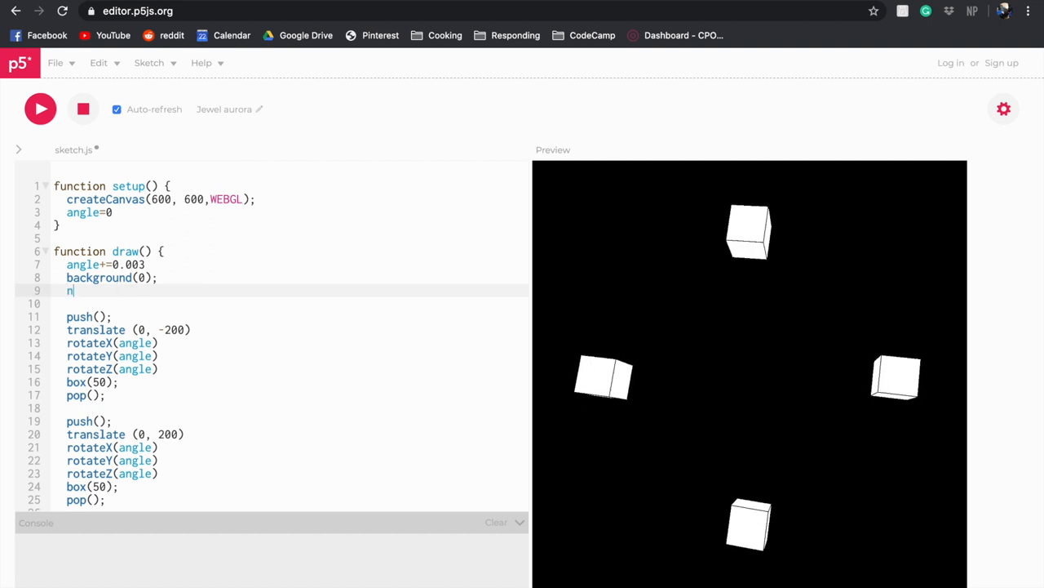
type("normalMat")
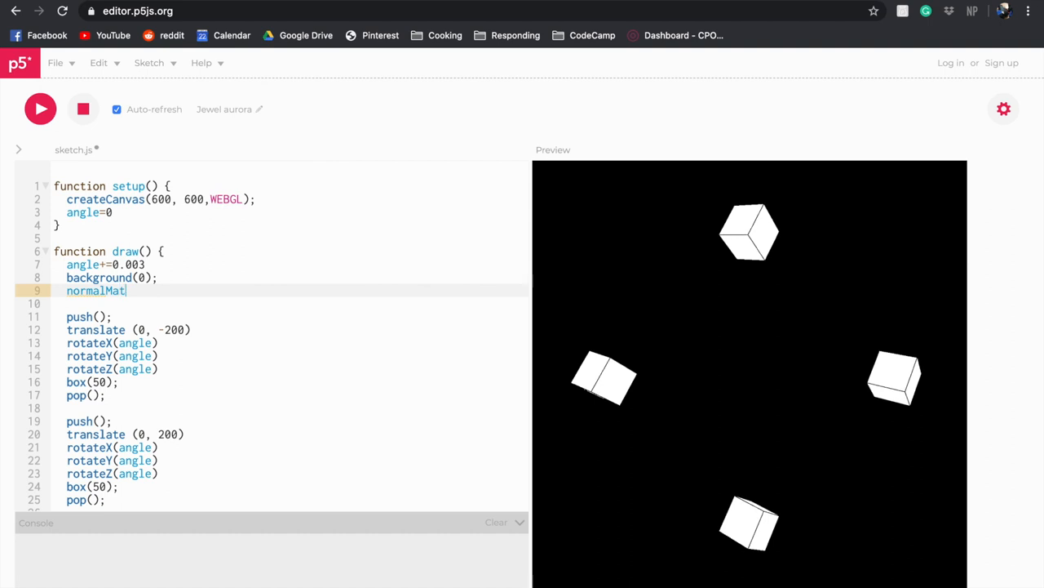
type("erial();")
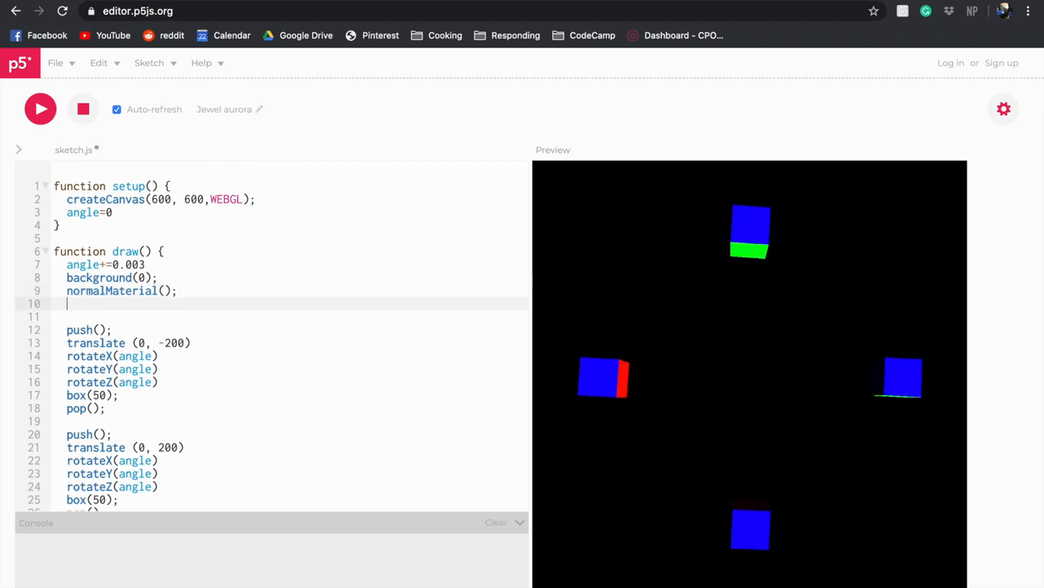
Step: Add stroke('yellow'); to outline the cubes in yellow
type("st")
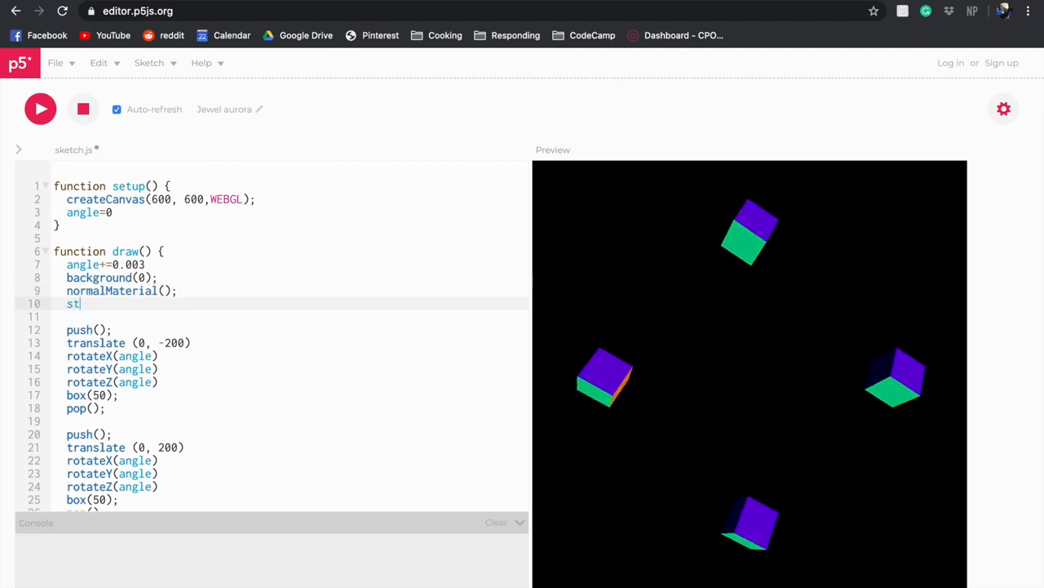
type("roke")
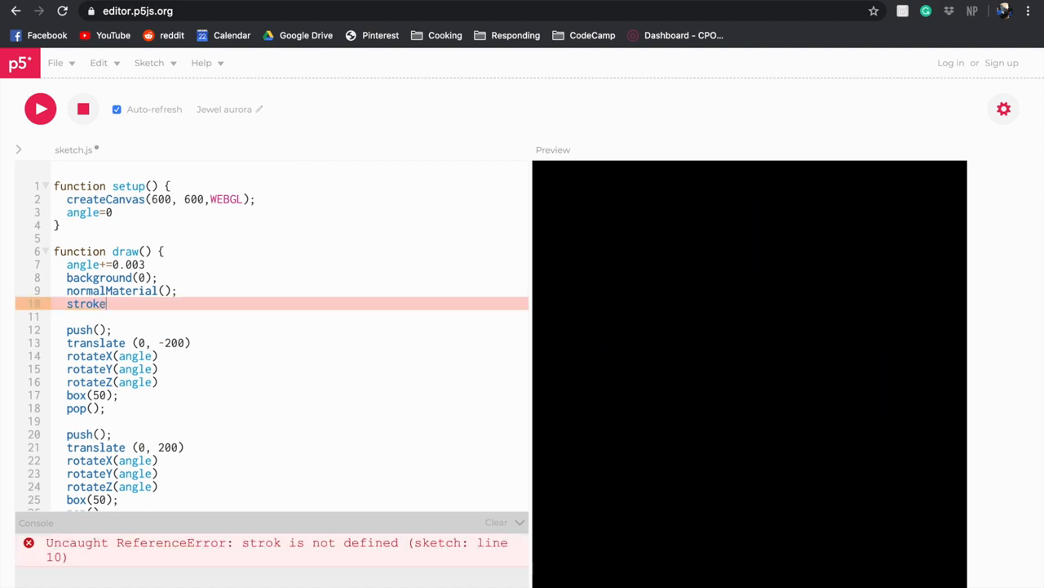
type("(")
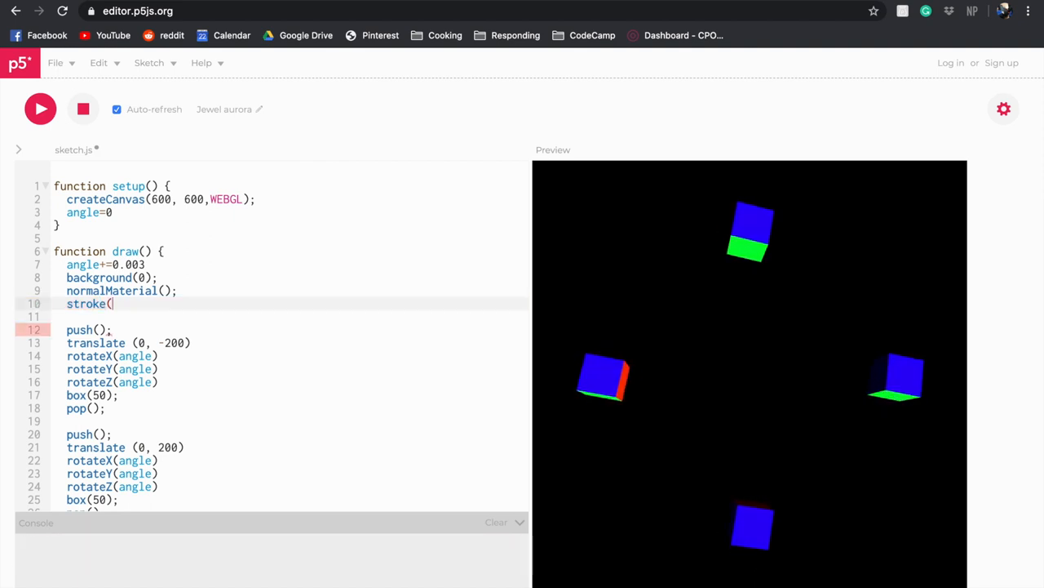
type("'")
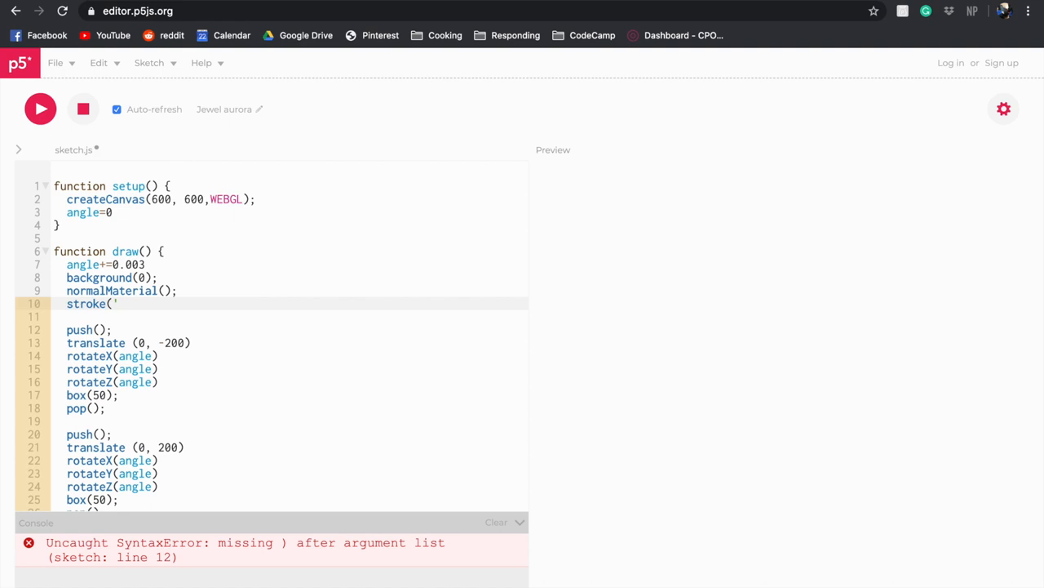
type("yellow');")
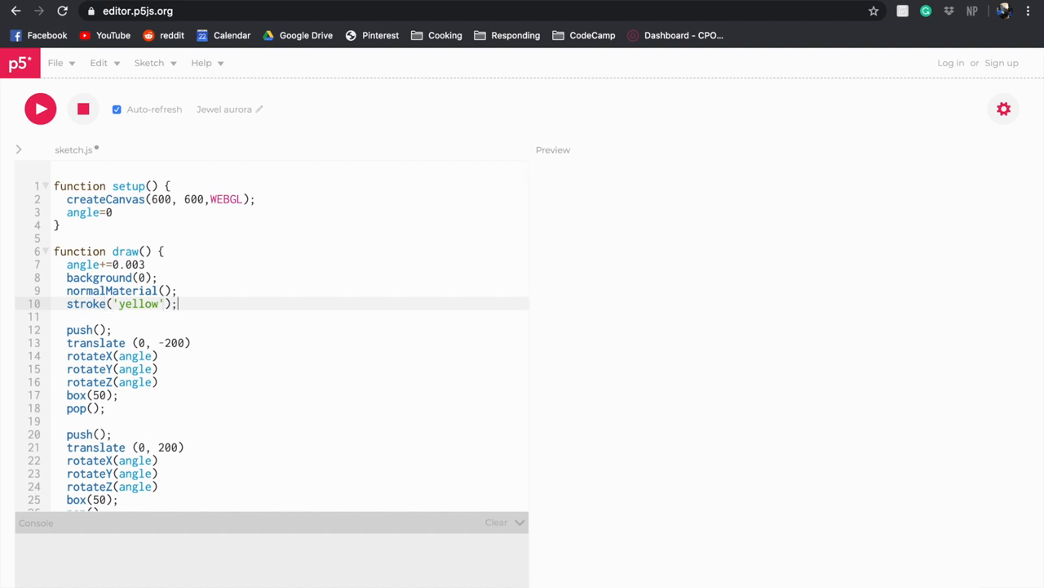
Step: Add strokeWeight(3); after stroke('yellow'); for thicker yellow outlines
left_click(40, 108)
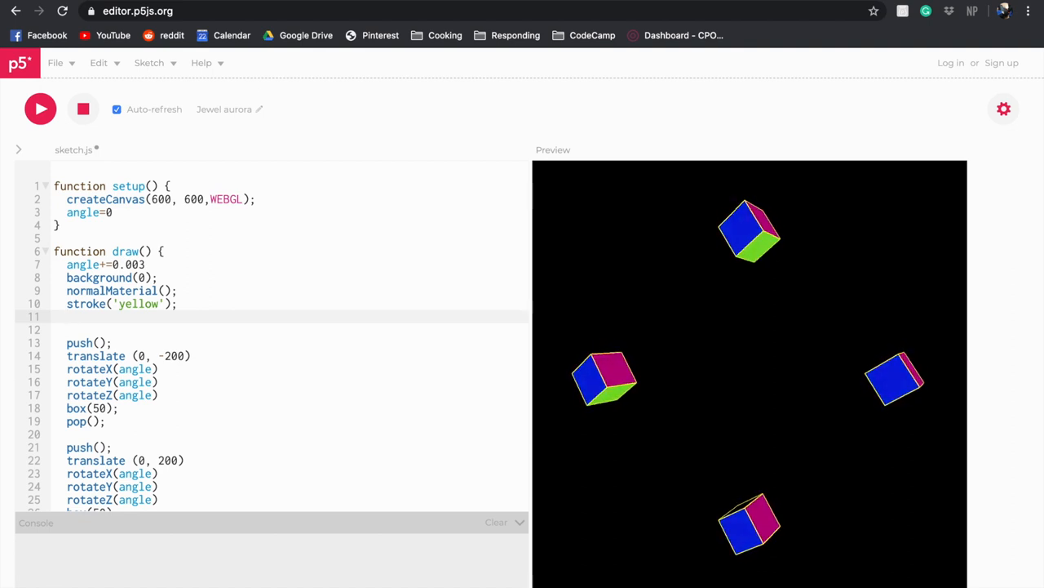
type("stroke")
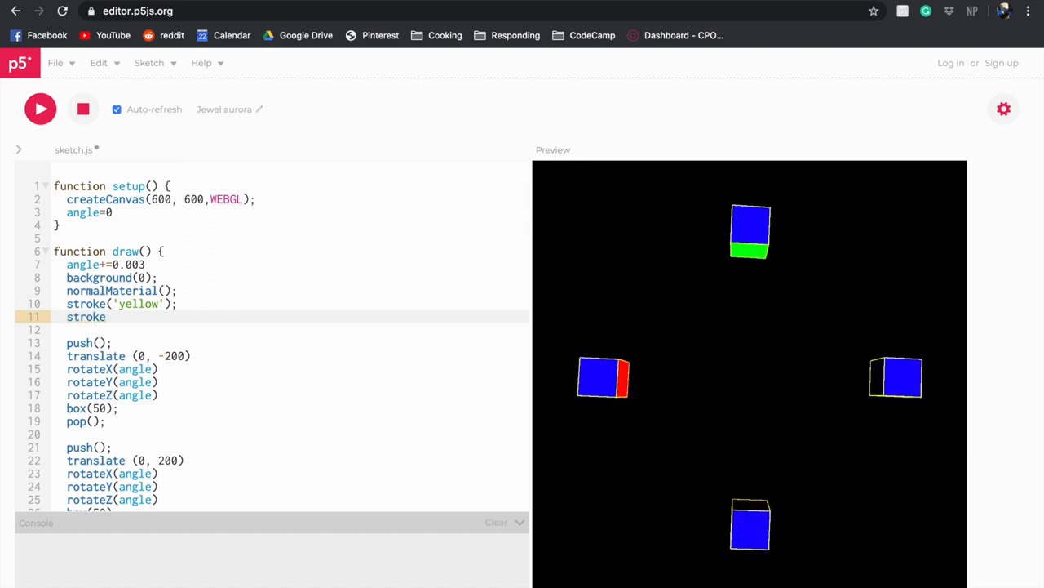
type("Weight")
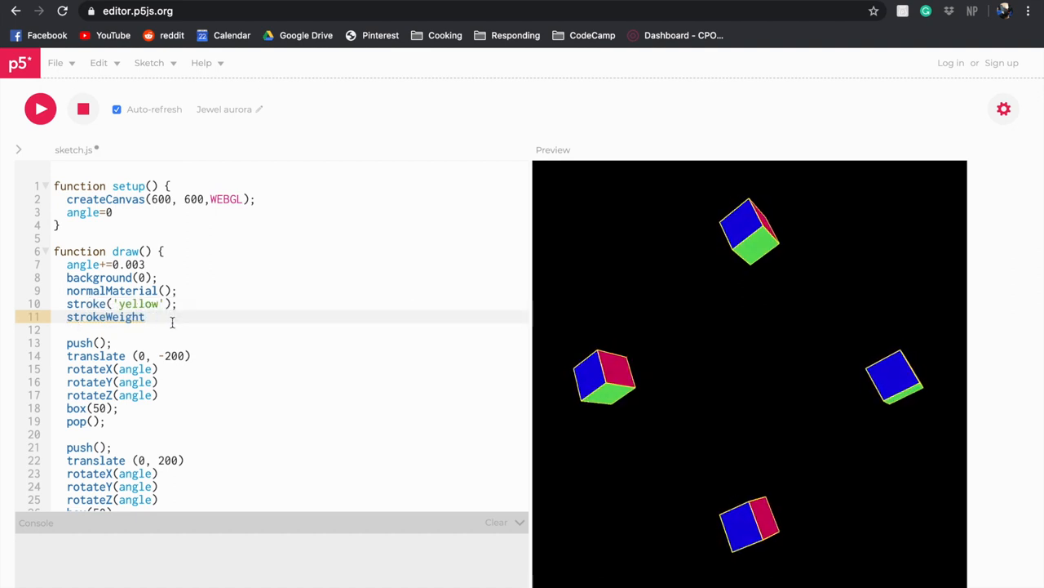
type("(3")
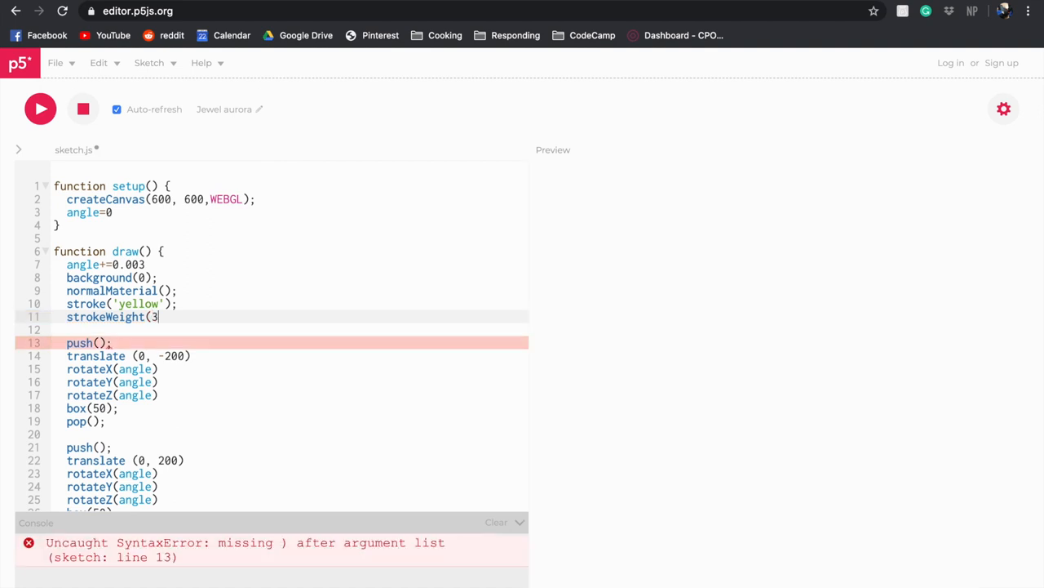
type(");")
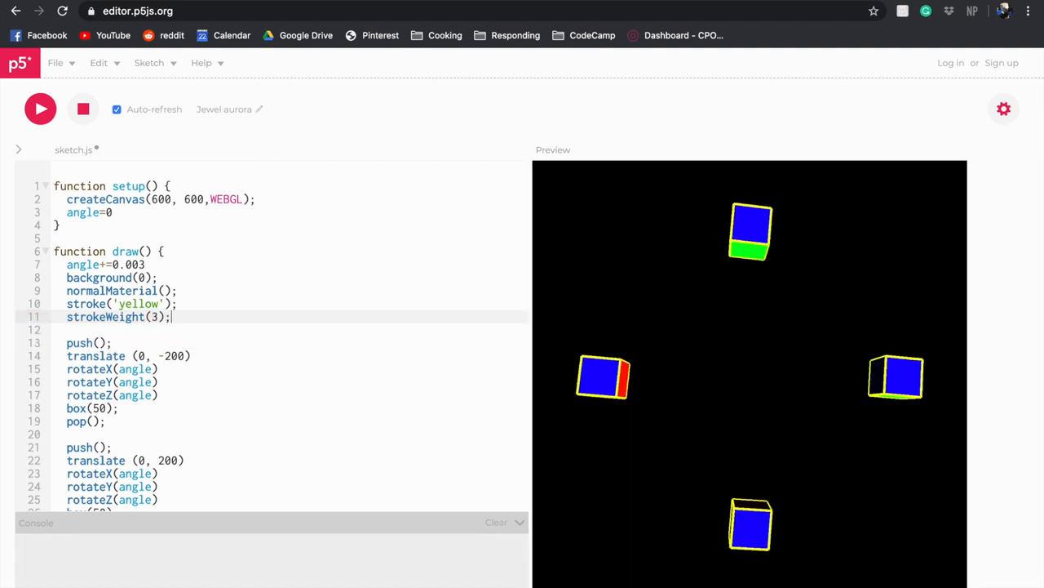